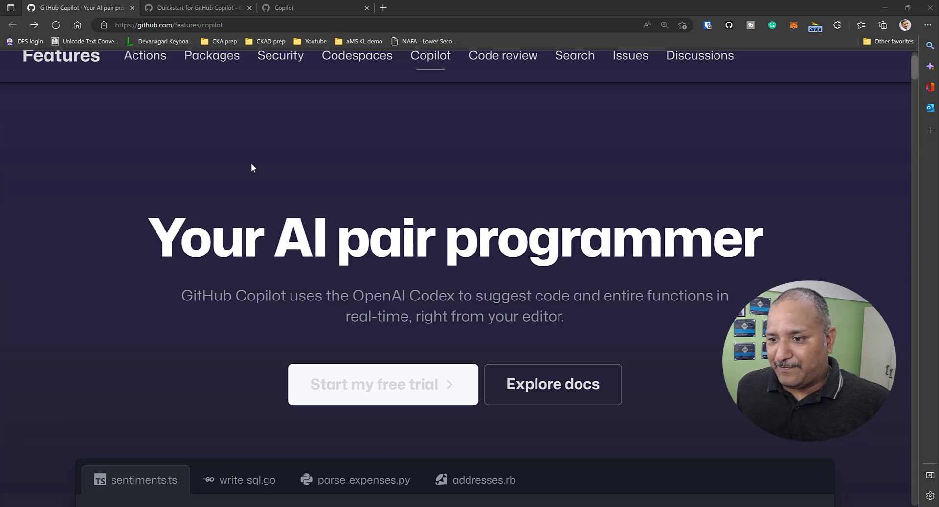
pyautogui.moveTo(259, 167)
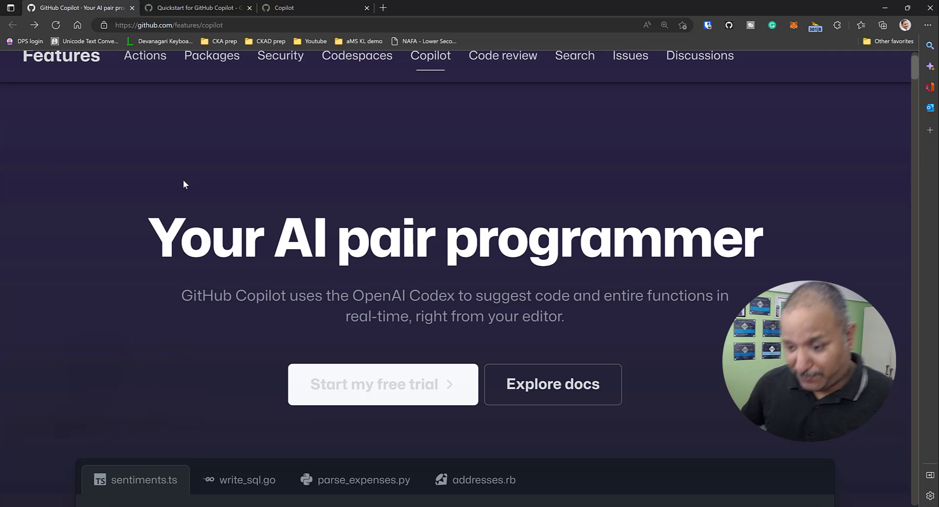
# Scroll down through the GitHub Copilot features page
pyautogui.scroll(-3)
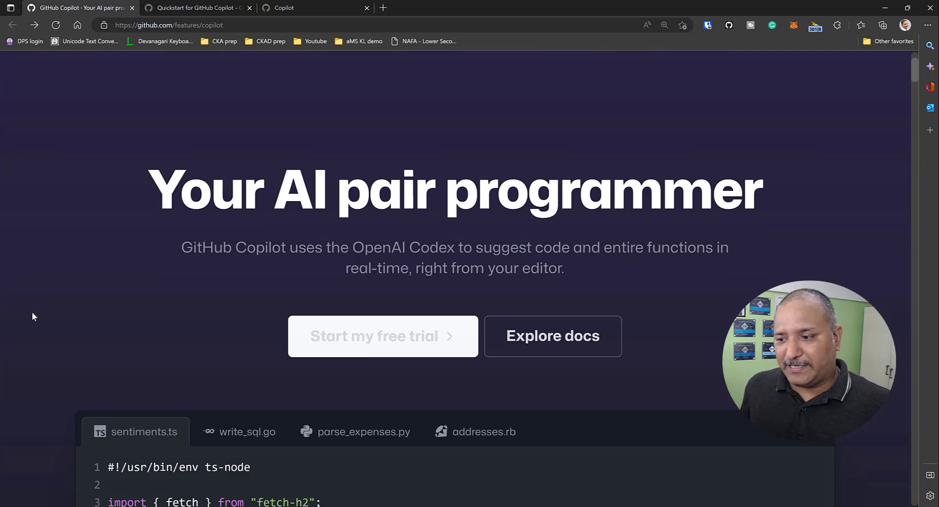
pyautogui.scroll(-3)
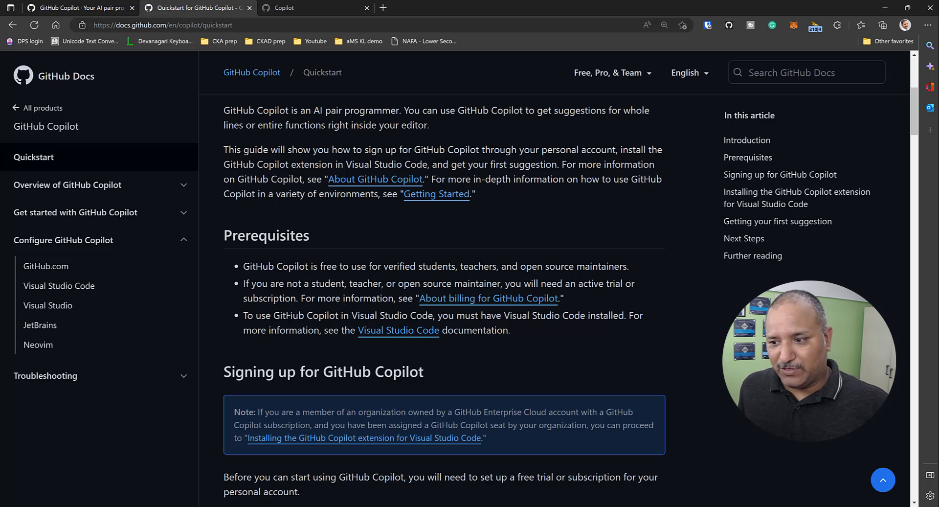
pyautogui.moveTo(267, 311)
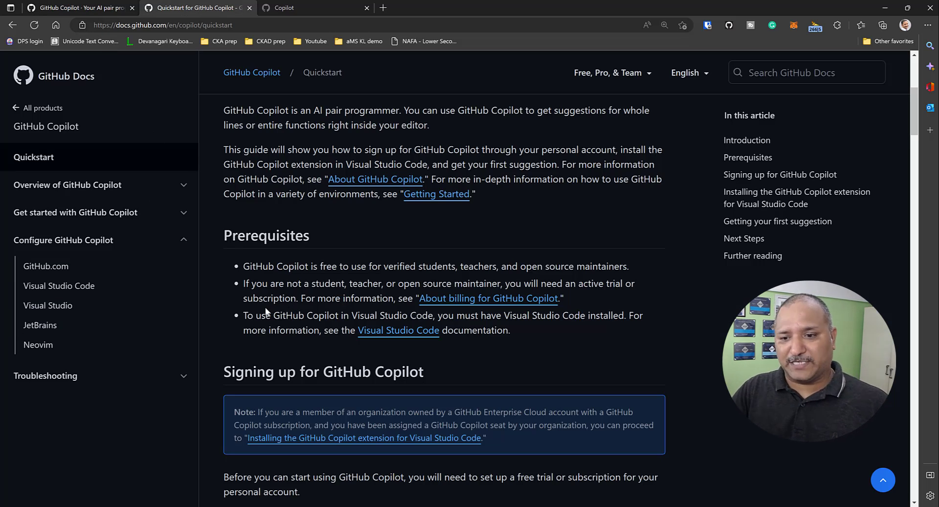
# Scroll through the Quickstart's Prerequisites section and back up
pyautogui.scroll(-3)
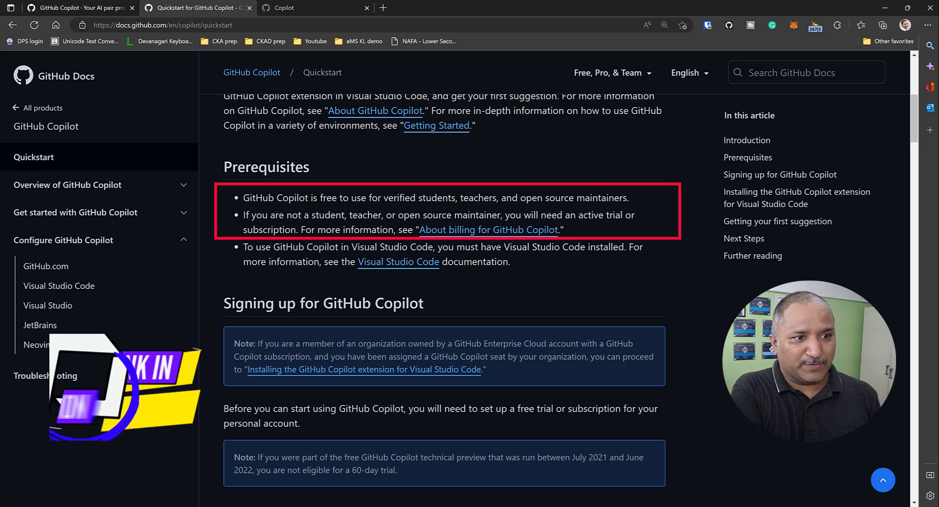
pyautogui.scroll(3)
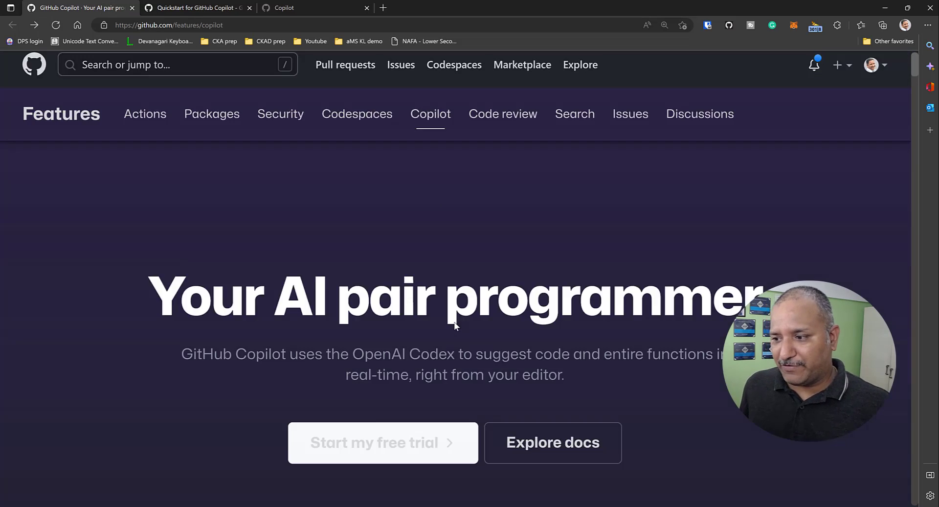
pyautogui.scroll(-3)
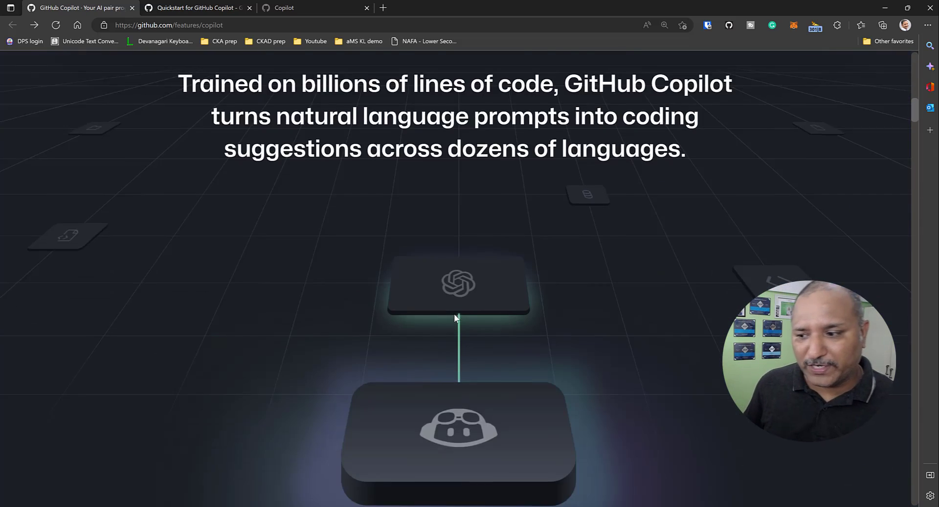
pyautogui.scroll(-3)
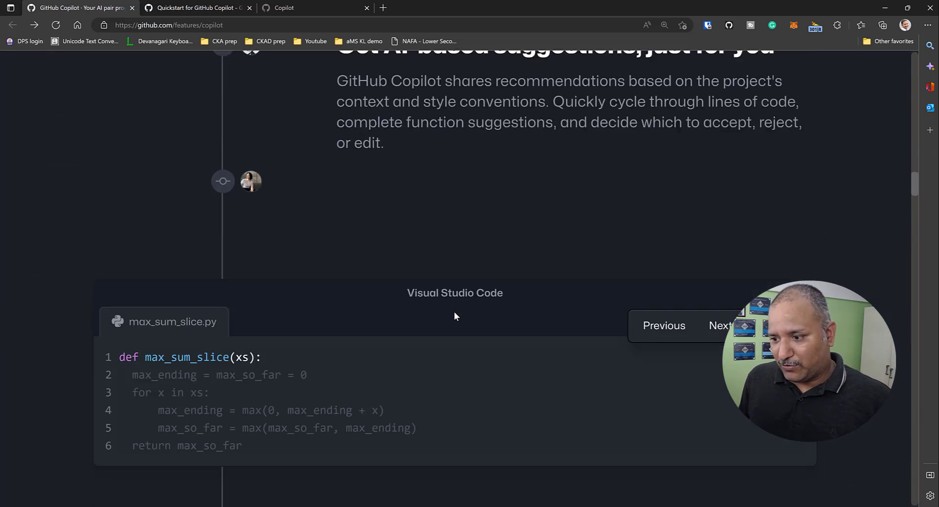
pyautogui.scroll(-3)
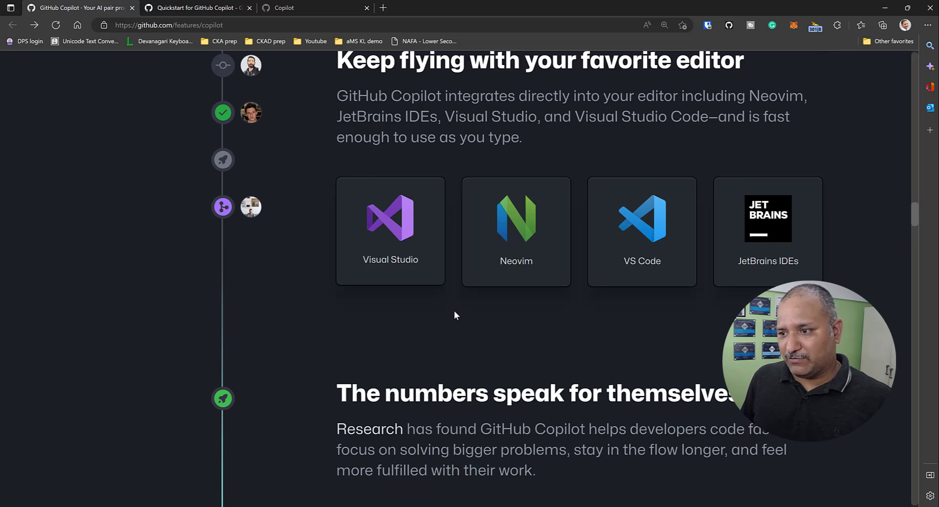
pyautogui.scroll(3)
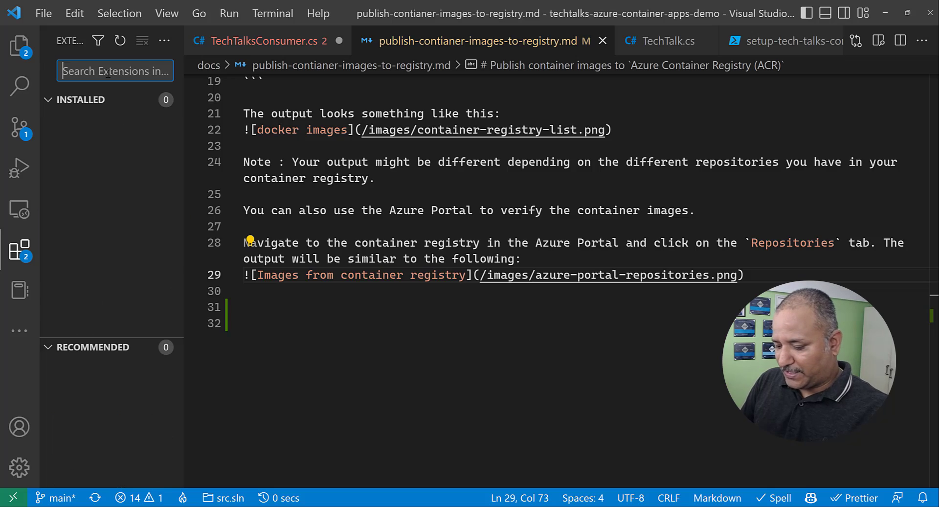
# Search the Extensions marketplace for 'github copilot'
pyautogui.write('gti')
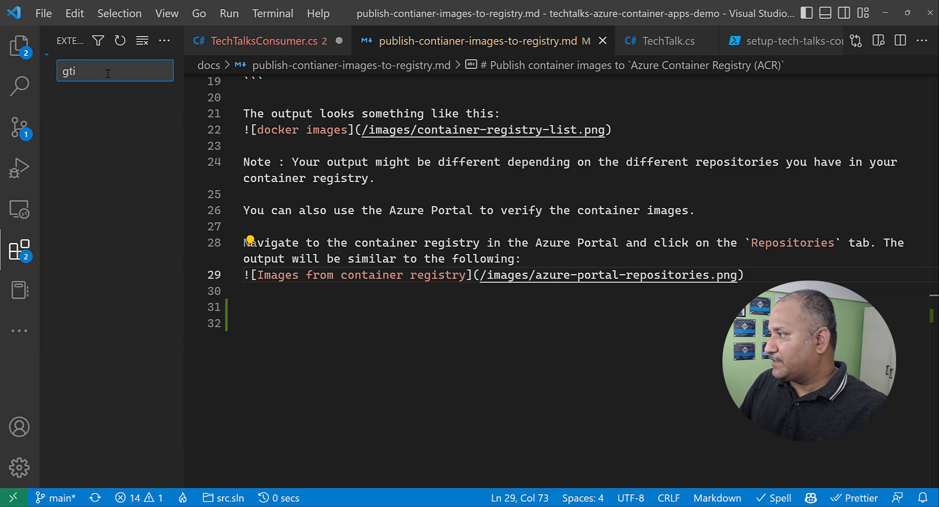
pyautogui.write('thu')
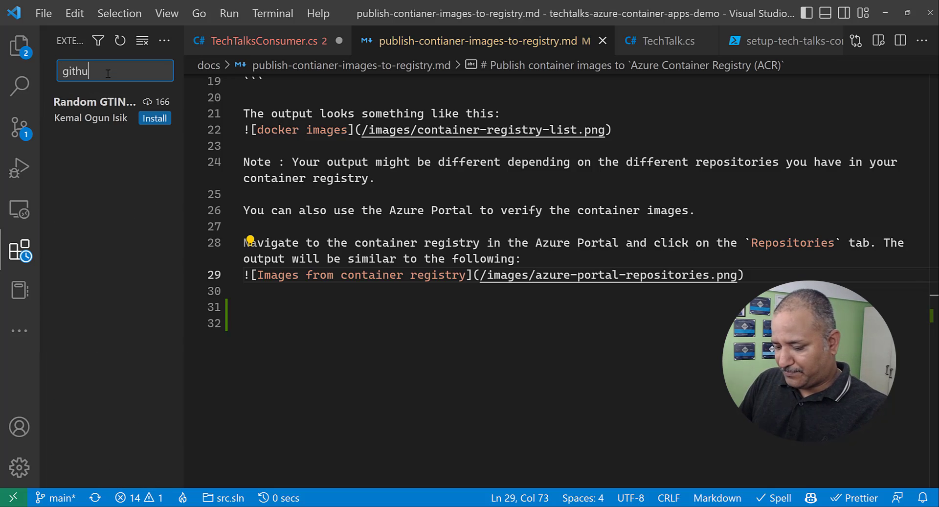
pyautogui.write('b')
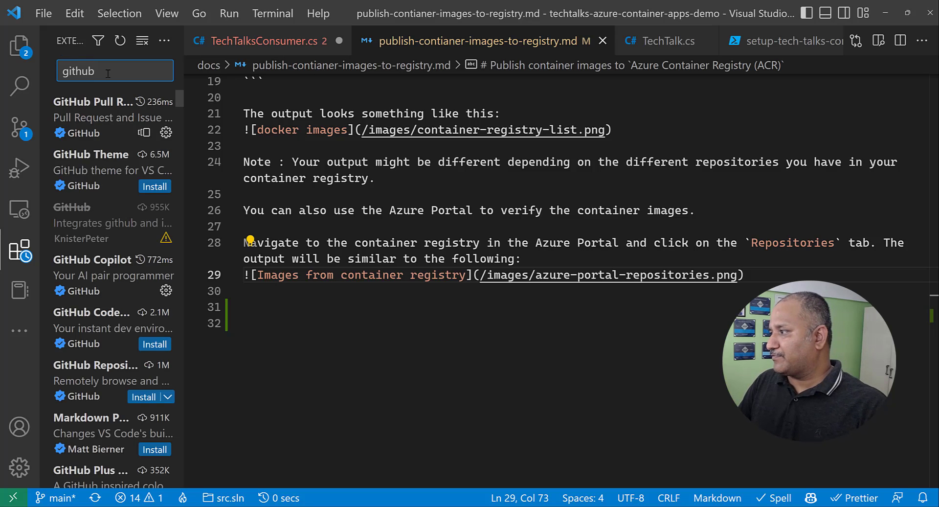
pyautogui.write('cop')
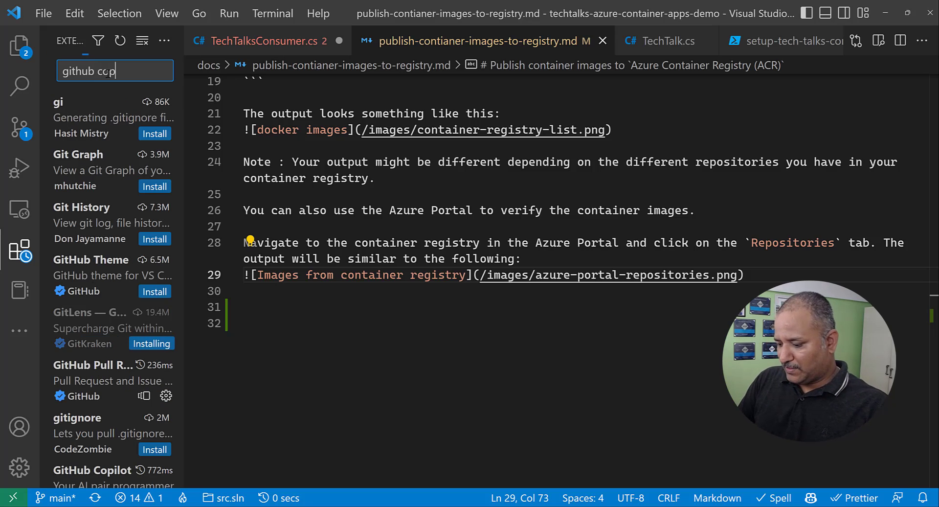
pyautogui.write('ilot')
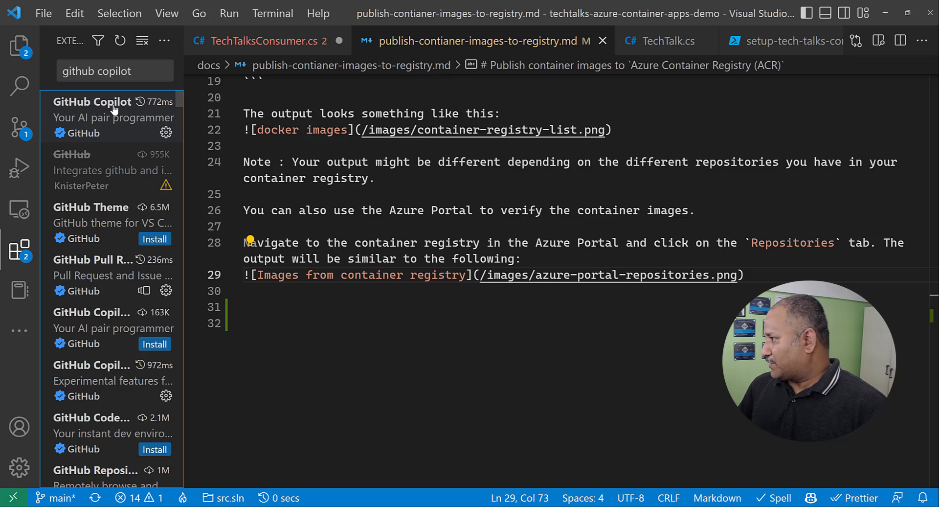
# Open the GitHub Copilot extension's details and scroll through its Details tab
pyautogui.click(112, 117)
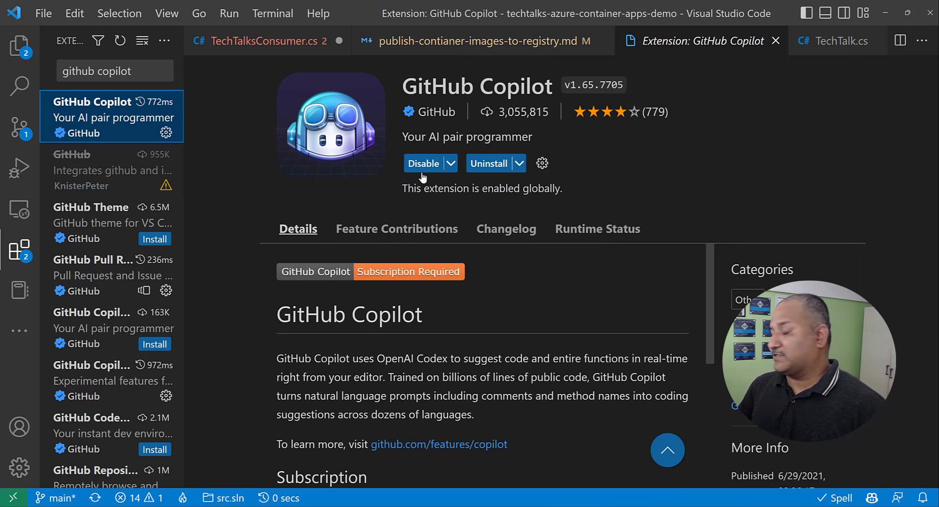
pyautogui.moveTo(428, 168)
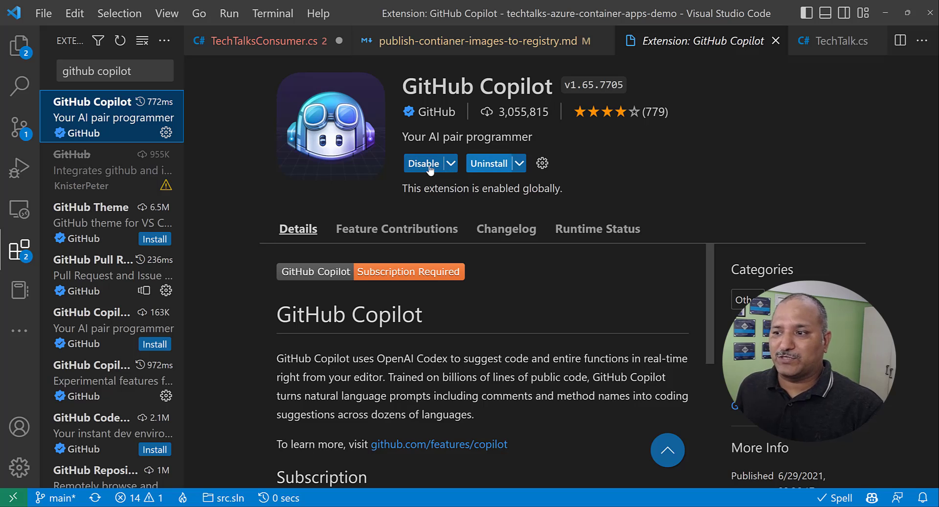
pyautogui.moveTo(491, 167)
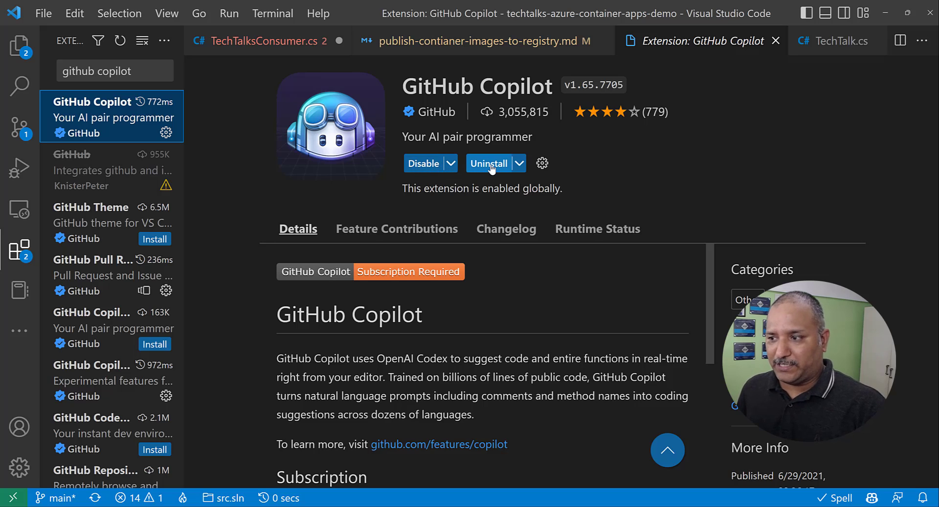
pyautogui.moveTo(488, 163)
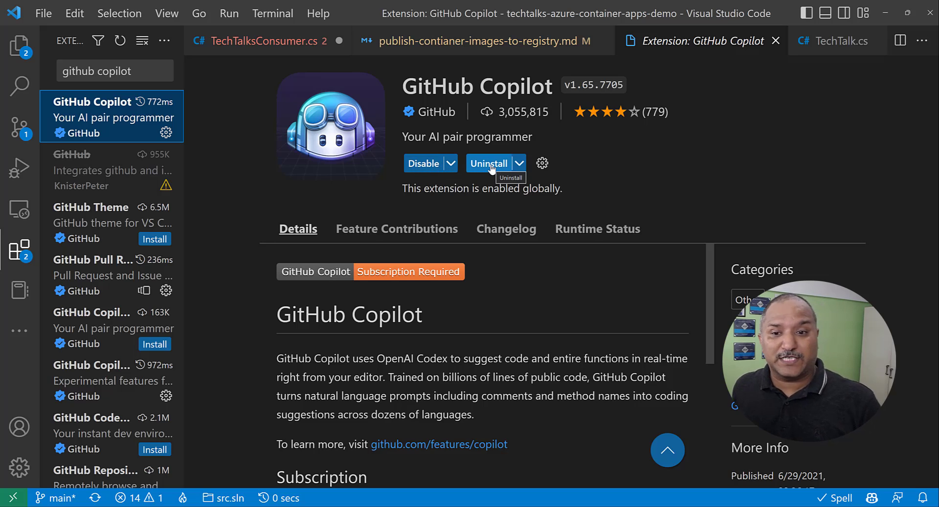
pyautogui.moveTo(533, 217)
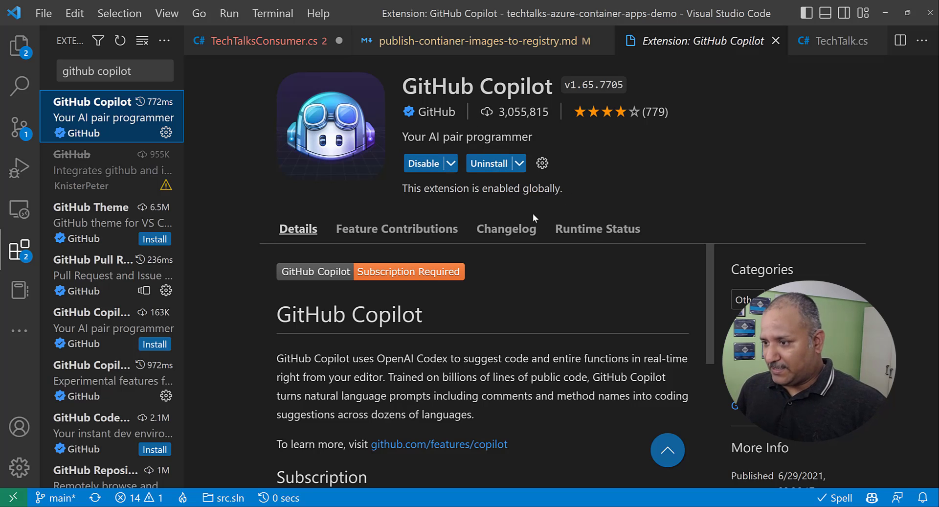
pyautogui.scroll(-3)
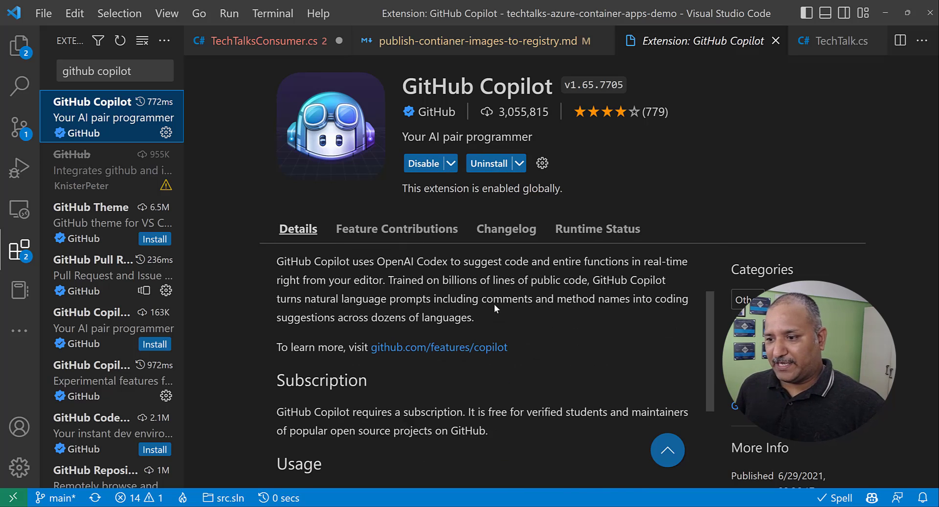
pyautogui.scroll(-3)
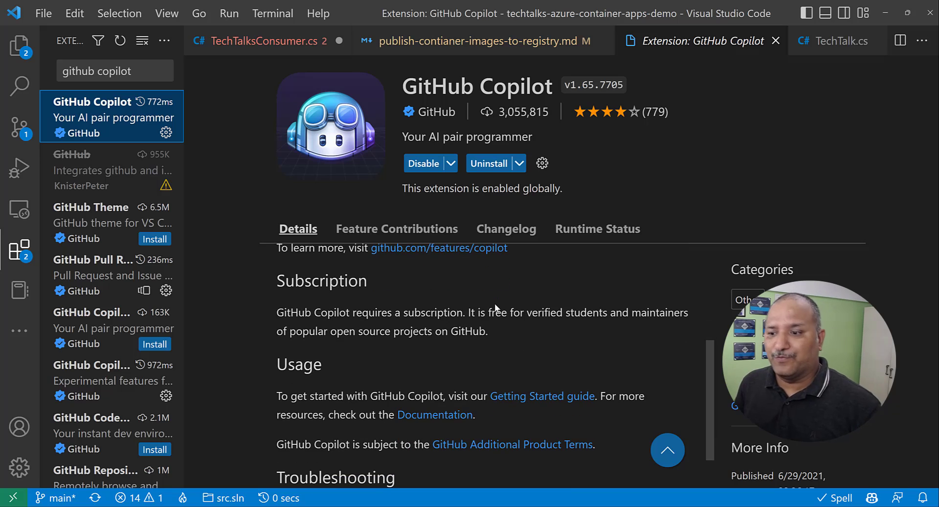
pyautogui.scroll(-3)
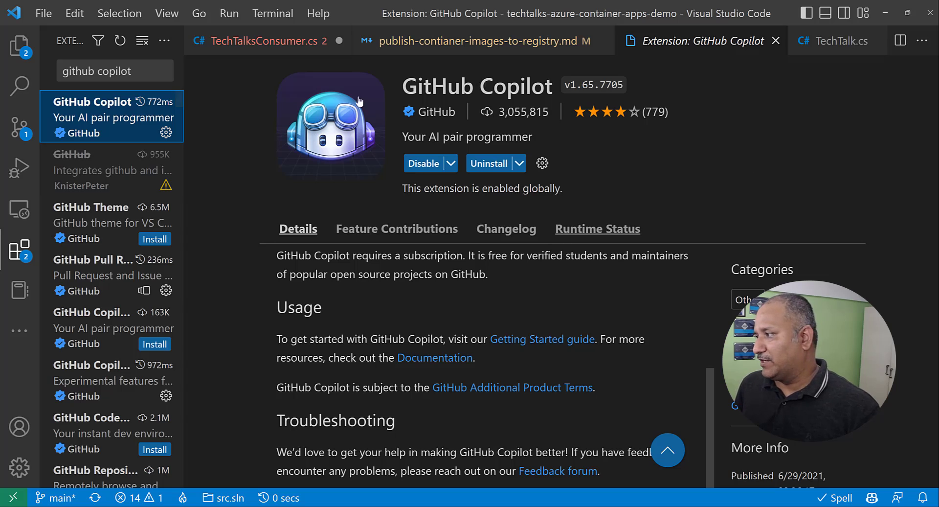
# Close the GitHub Copilot extension page and open TechTalksConsumer.cs from Open Editors
pyautogui.click(19, 46)
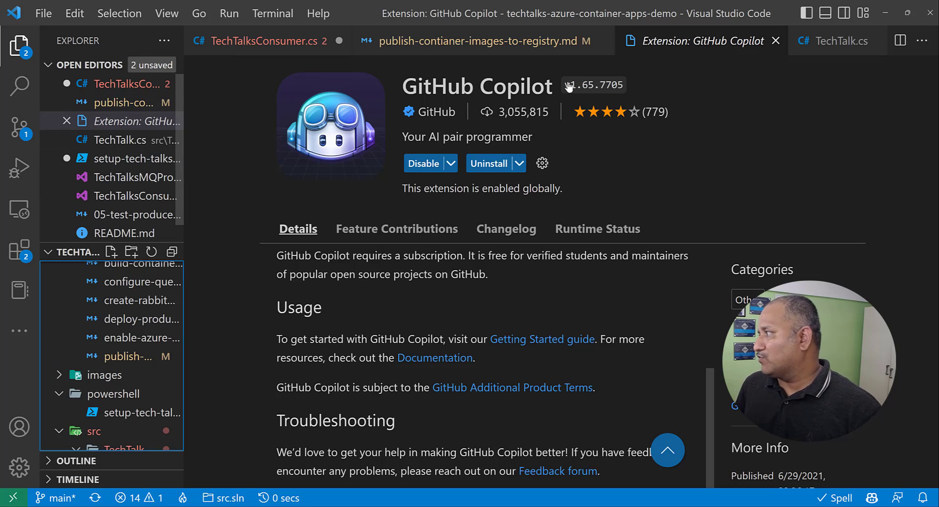
pyautogui.click(473, 41)
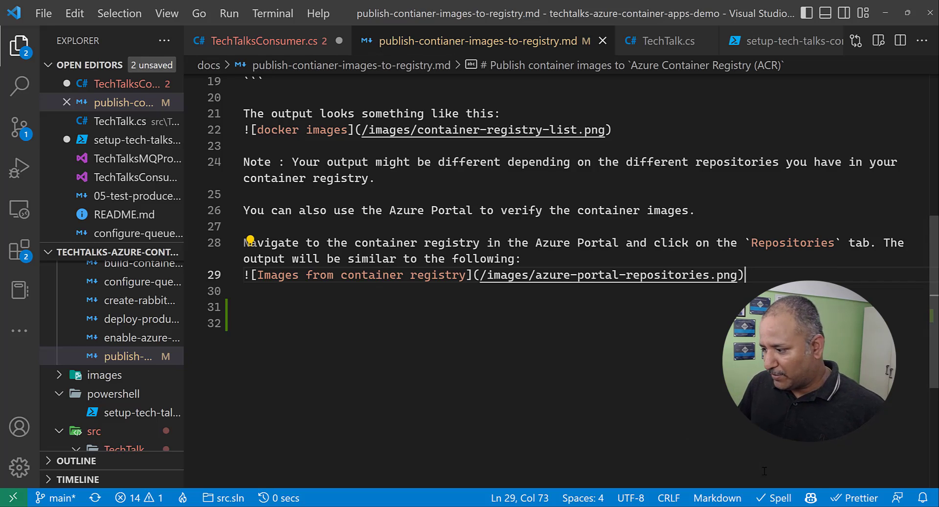
pyautogui.moveTo(810, 497)
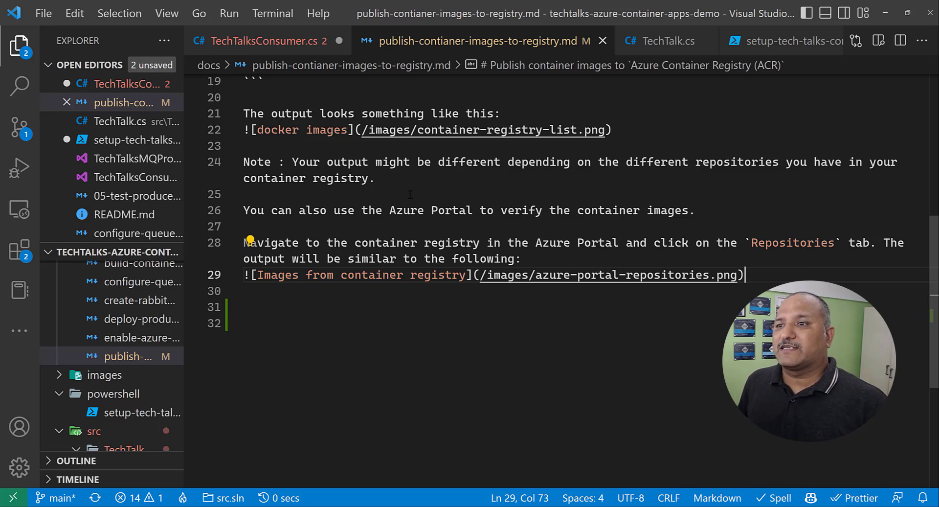
pyautogui.click(264, 40)
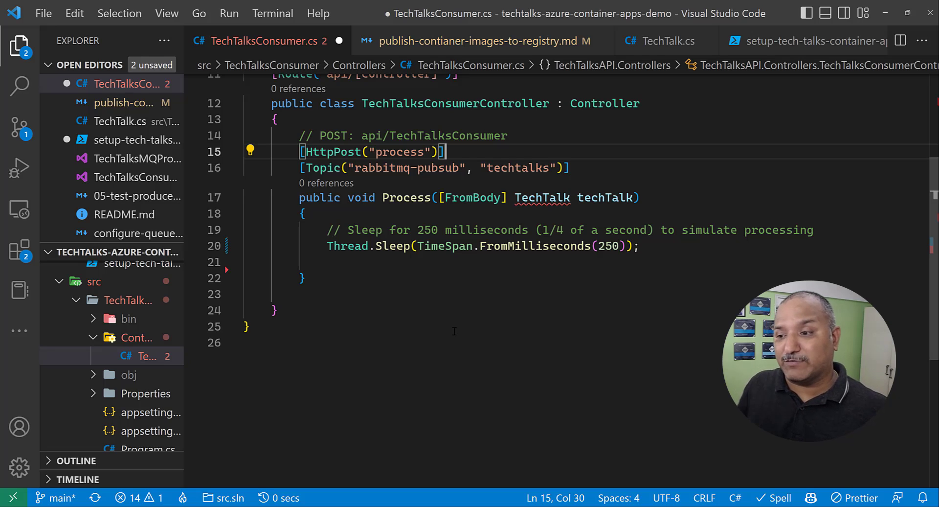
# Start a new comment line inside Process to prompt Copilot's Thread.Sleep(500) and Console.WriteLine suggestions
pyautogui.click(243, 261)
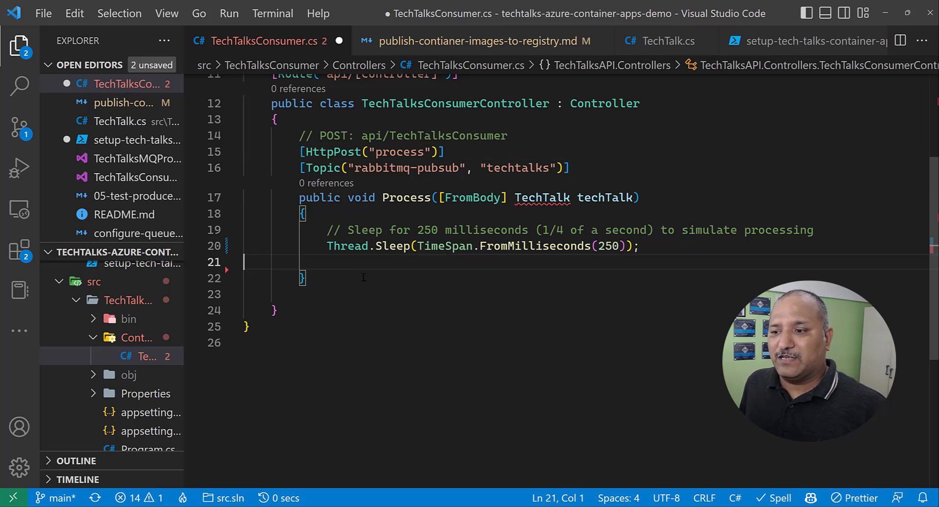
pyautogui.press('Enter')
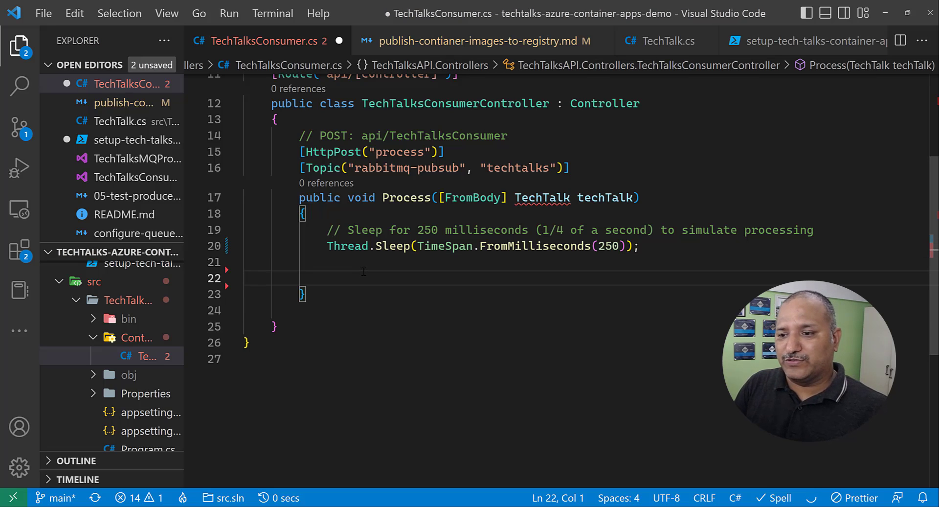
pyautogui.write('//')
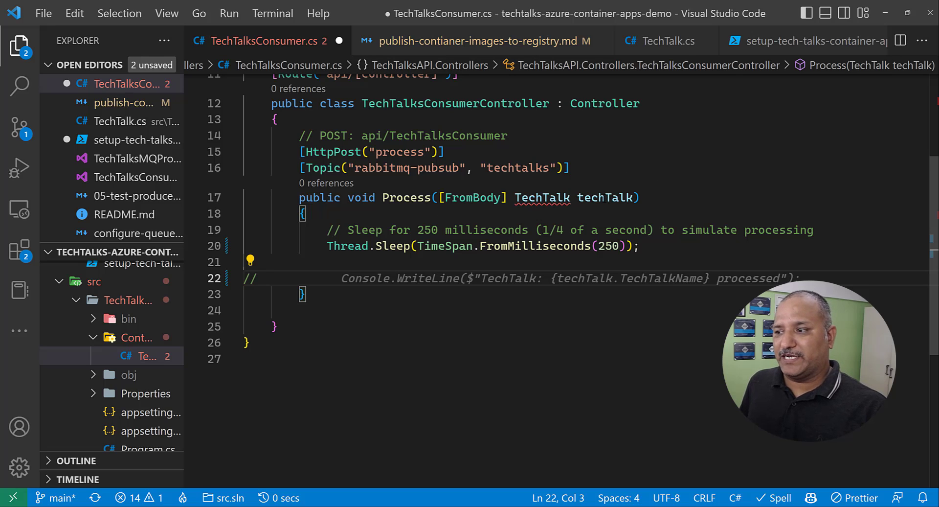
pyautogui.moveTo(541, 197)
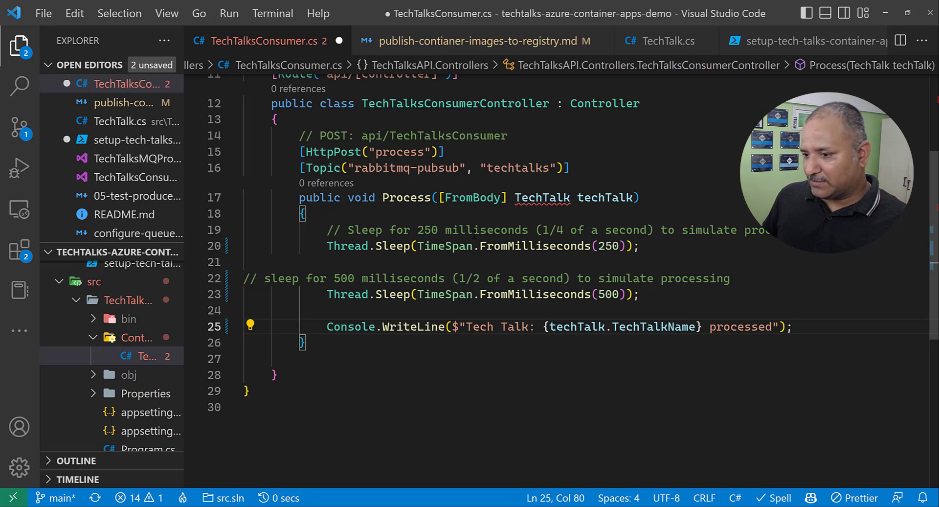
pyautogui.click(304, 342)
pyautogui.write('//')
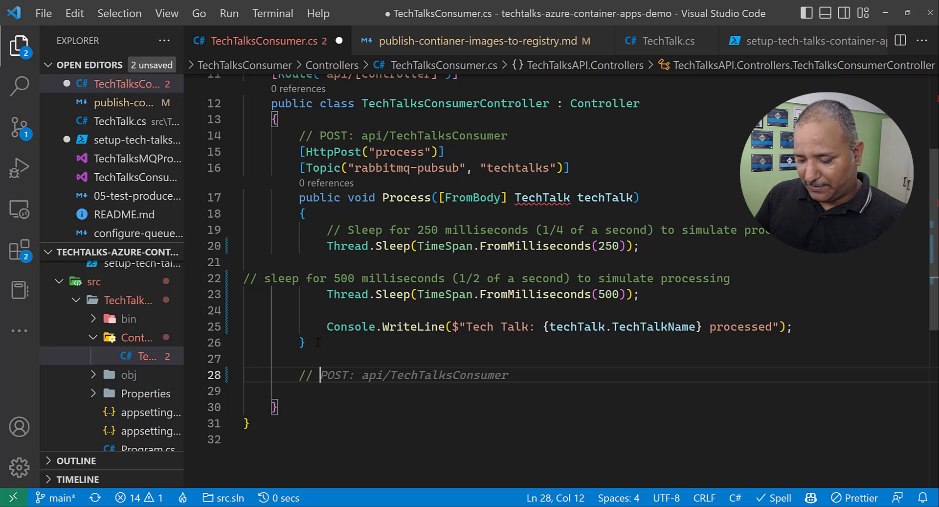
# Add a LogTechTalk method from the '//function to log the TechTalk details' comment, then open publish-contianer-images-to-registry.md
pyautogui.write('log')
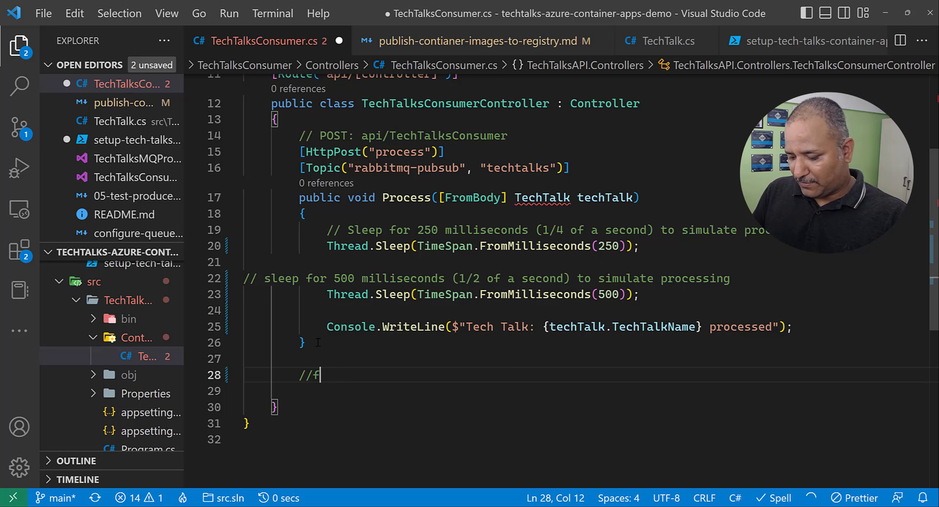
pyautogui.write('unction to l')
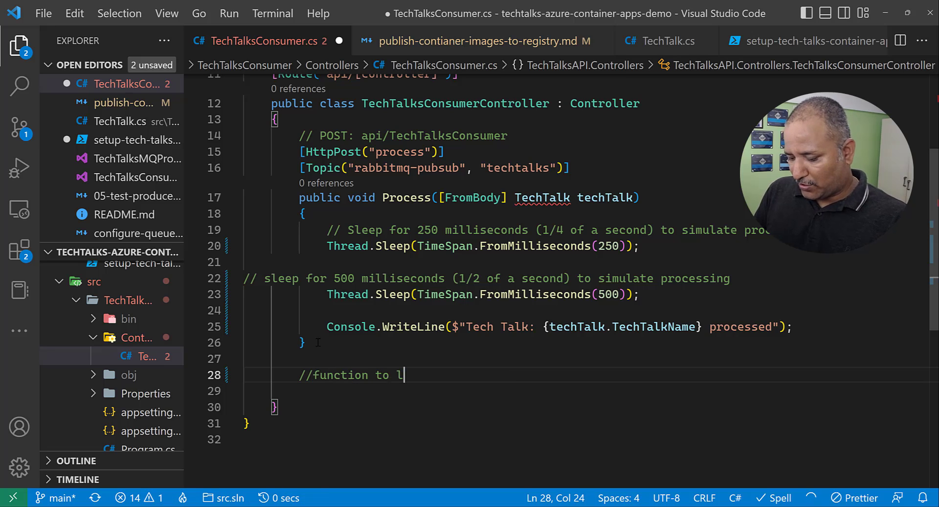
pyautogui.write('og the Te')
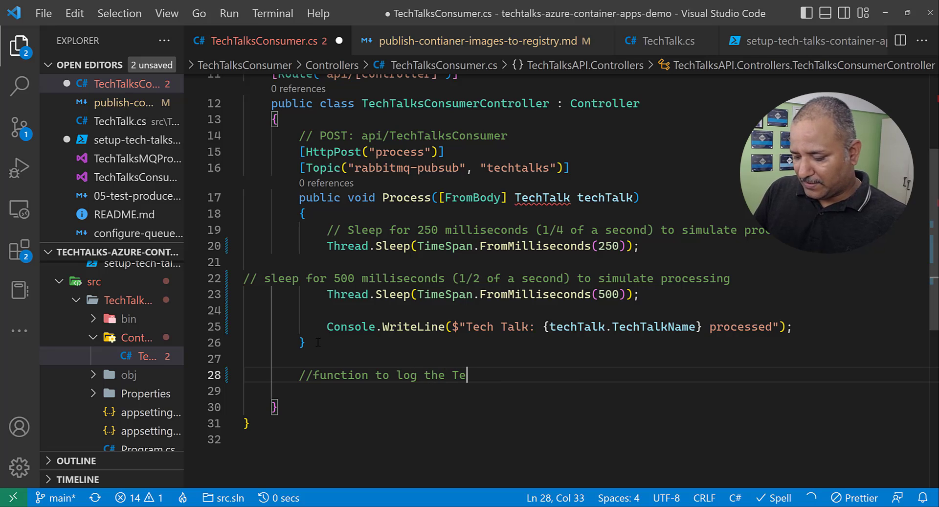
pyautogui.write('chTalk de')
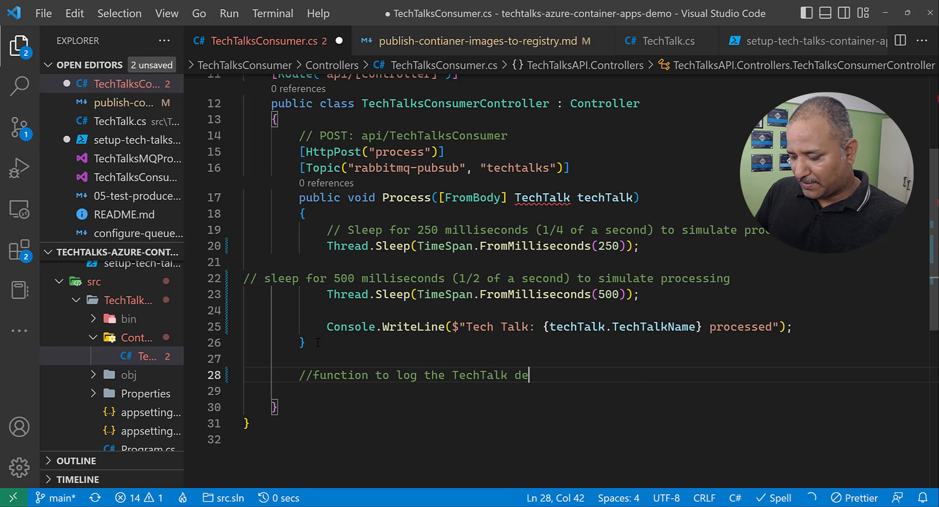
pyautogui.write('tails')
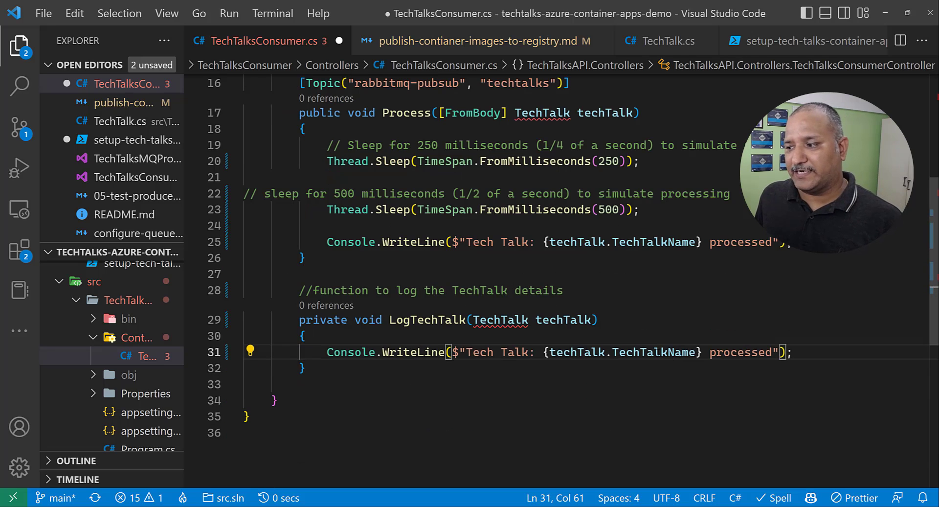
pyautogui.doubleClick(652, 352)
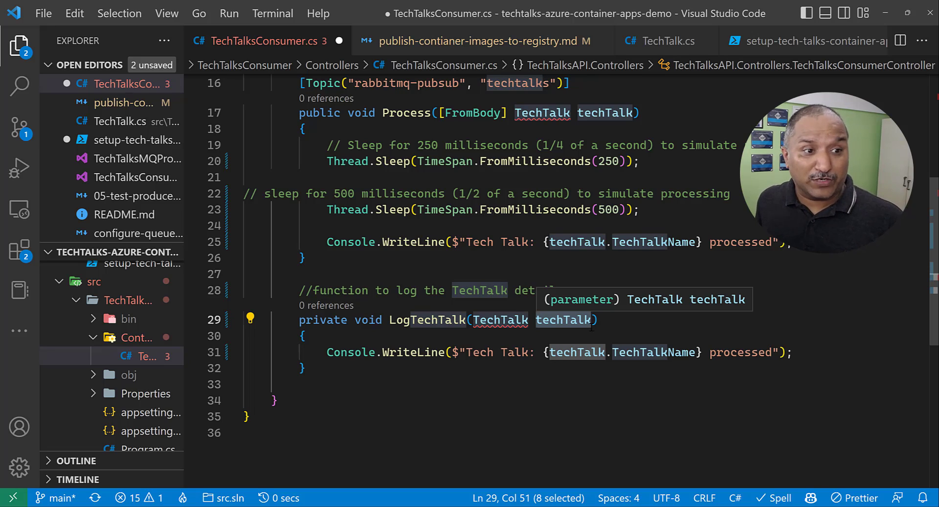
pyautogui.moveTo(643, 258)
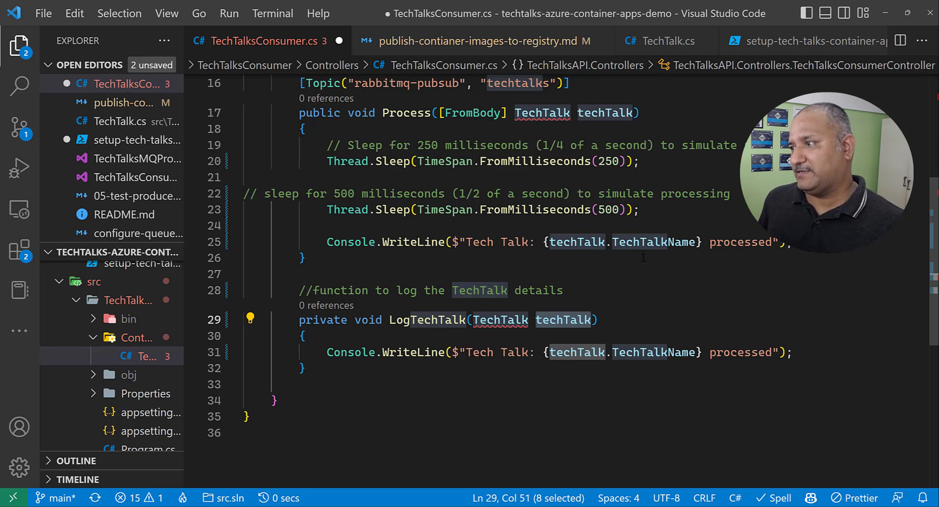
pyautogui.click(476, 41)
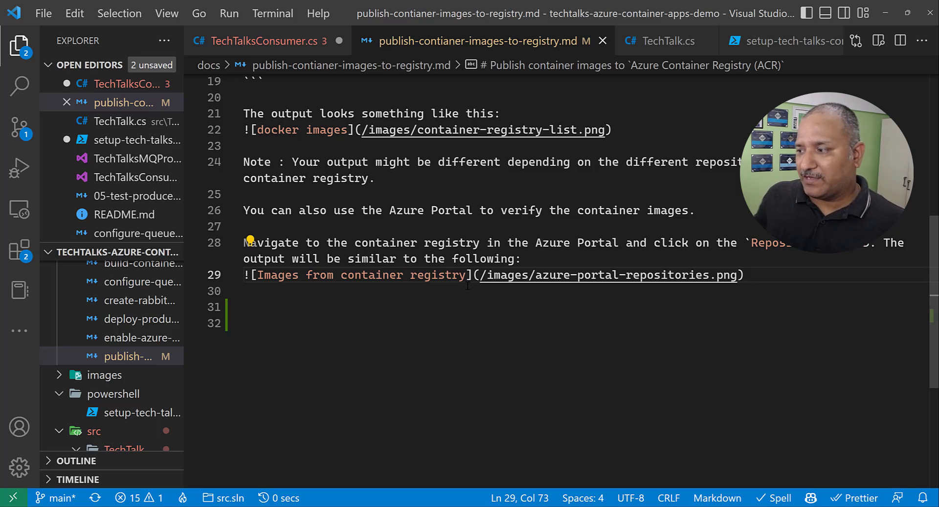
# Add the 'Deploy the container images to Azure Kubernetes Service (AKS)' heading and accept Copilot's intro paragraph
pyautogui.write('## Deploy the container images to Azure Kubernetes Service (AKS)')
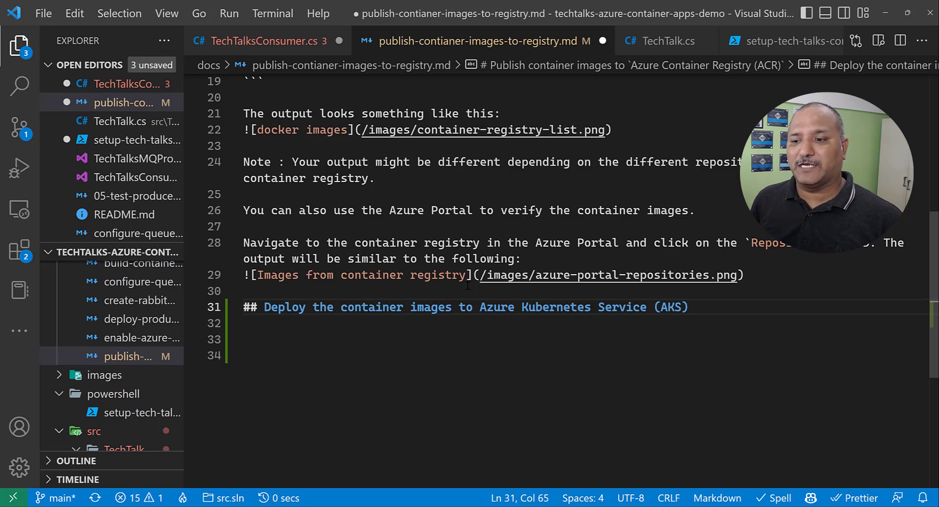
pyautogui.press('Return')
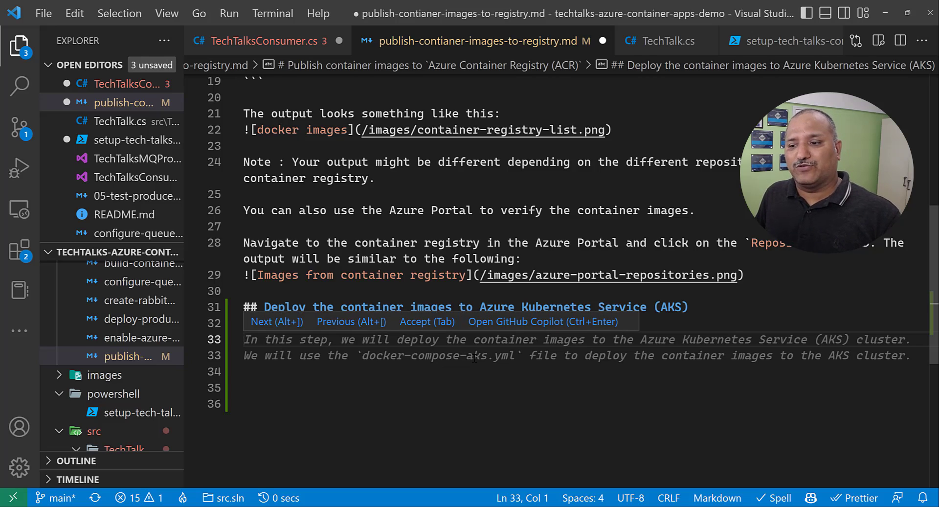
pyautogui.press('Tab')
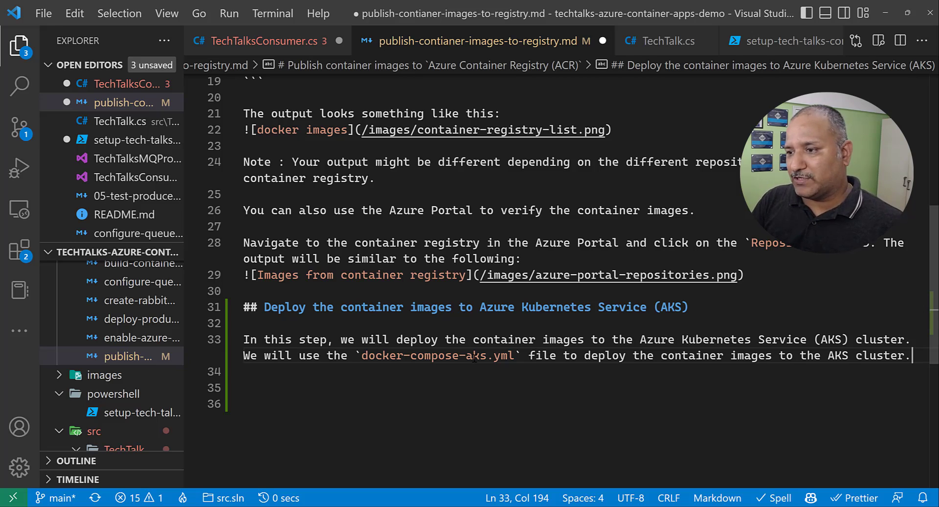
pyautogui.moveTo(797, 65)
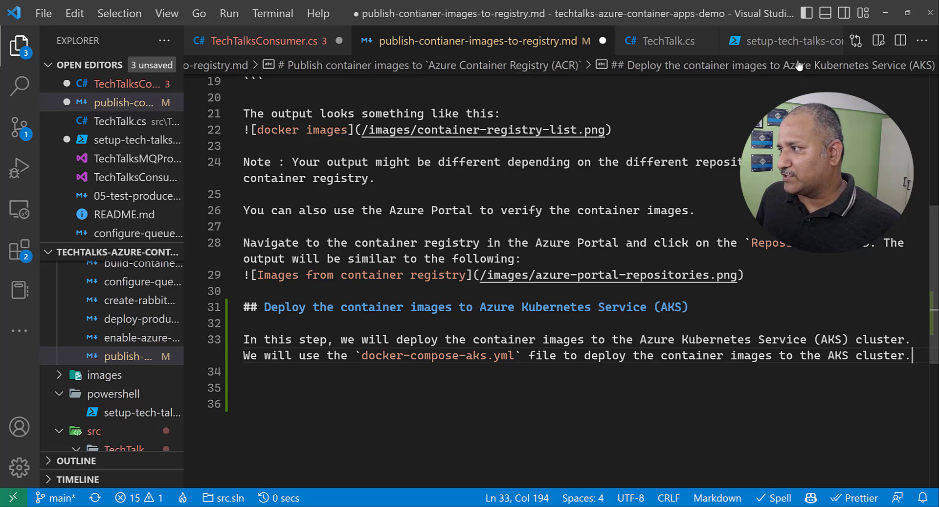
# In setup-tech-talks-container-app.ps1, add '# delete a resourcegroup' and accept az group delete for $resourceGroupName
pyautogui.click(785, 41)
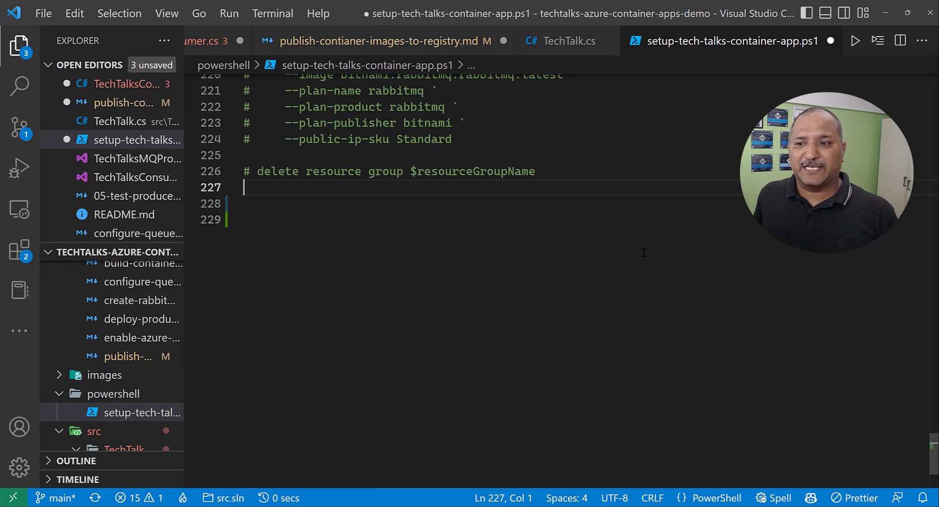
pyautogui.write('# az group delete `')
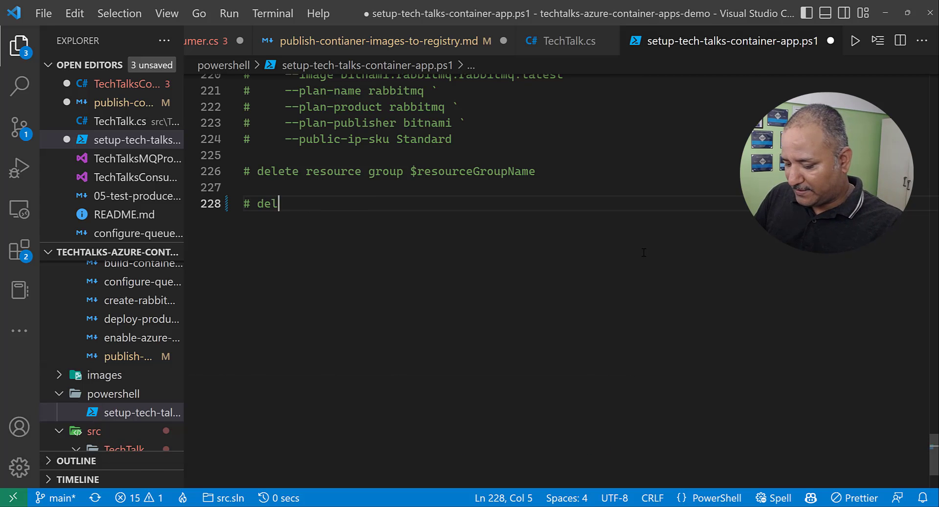
pyautogui.write('ete a re')
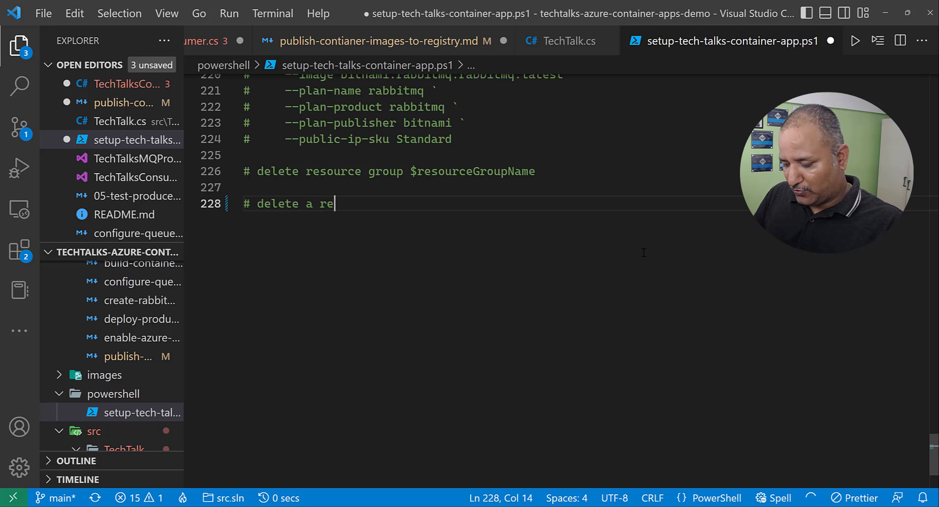
pyautogui.write('sourcegroup')
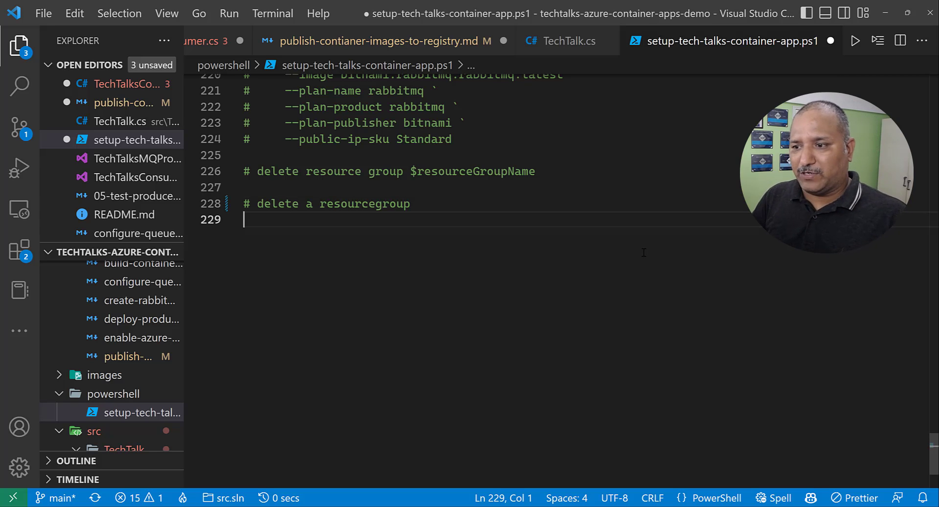
pyautogui.write('# az group delete --name $resourceGroupName --yes')
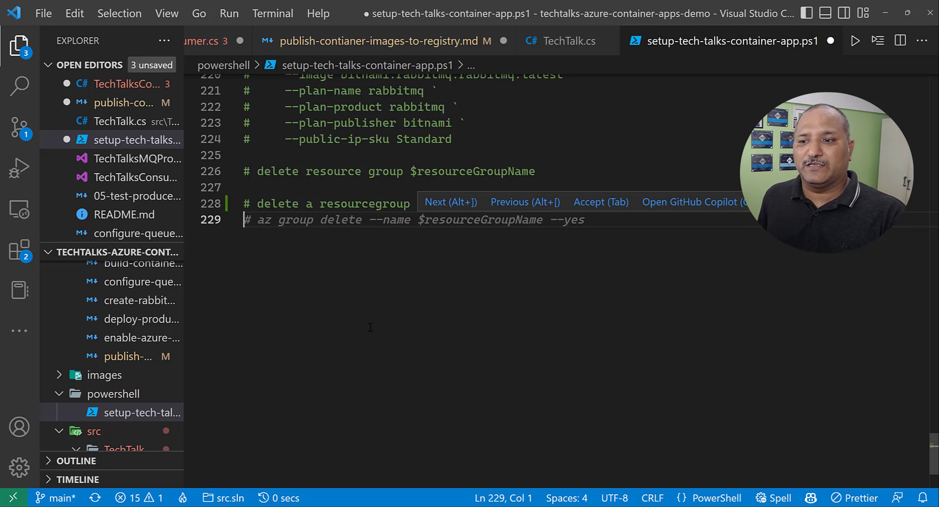
pyautogui.press('Tab')
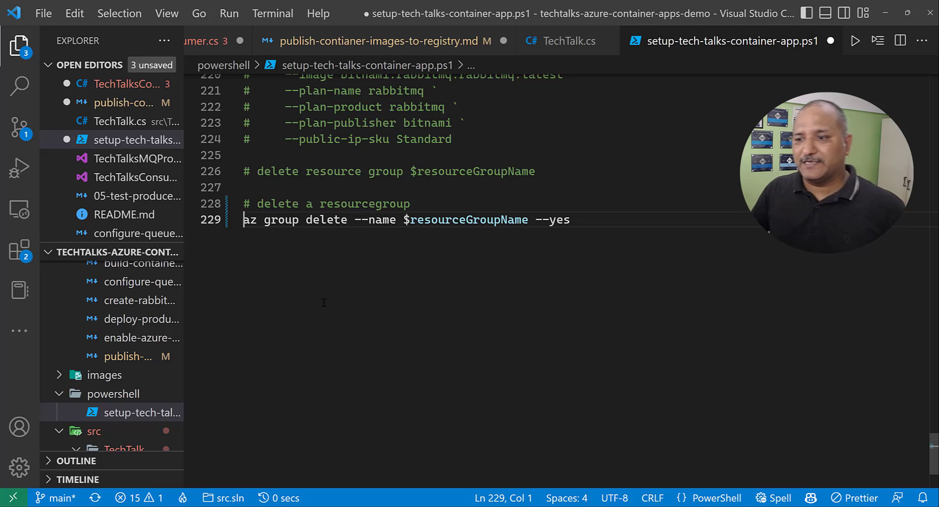
pyautogui.doubleClick(469, 219)
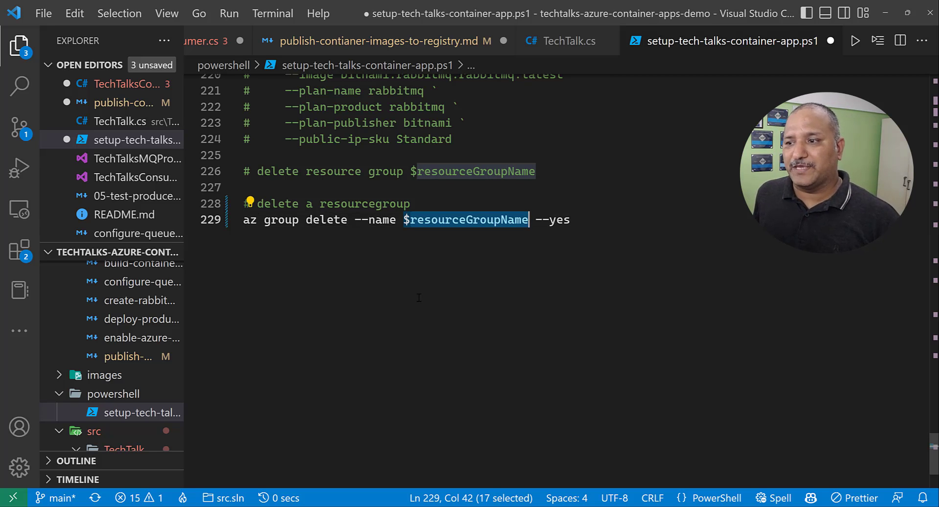
pyautogui.scroll(3)
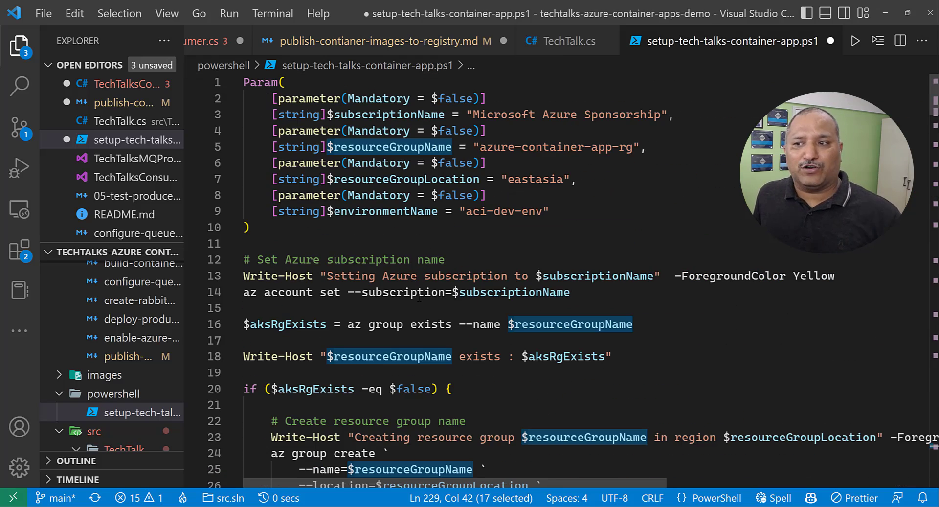
pyautogui.scroll(-3)
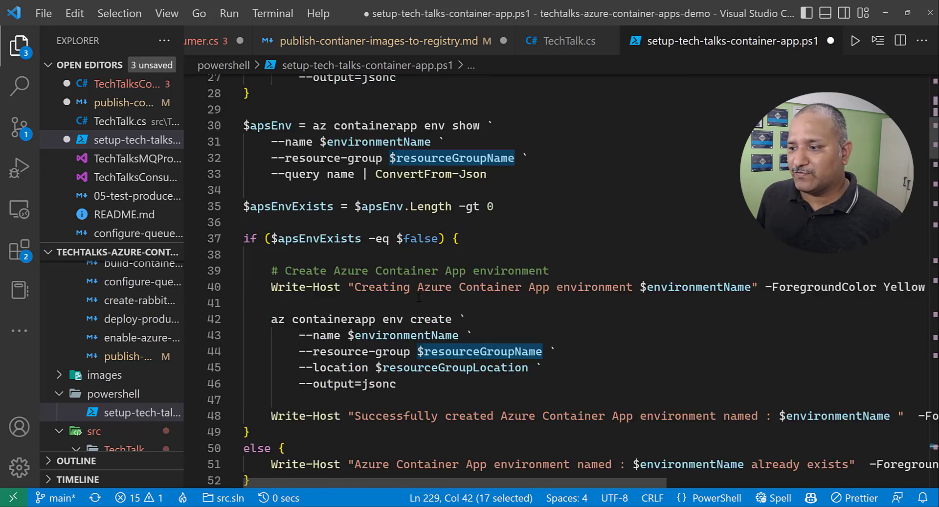
pyautogui.scroll(-3)
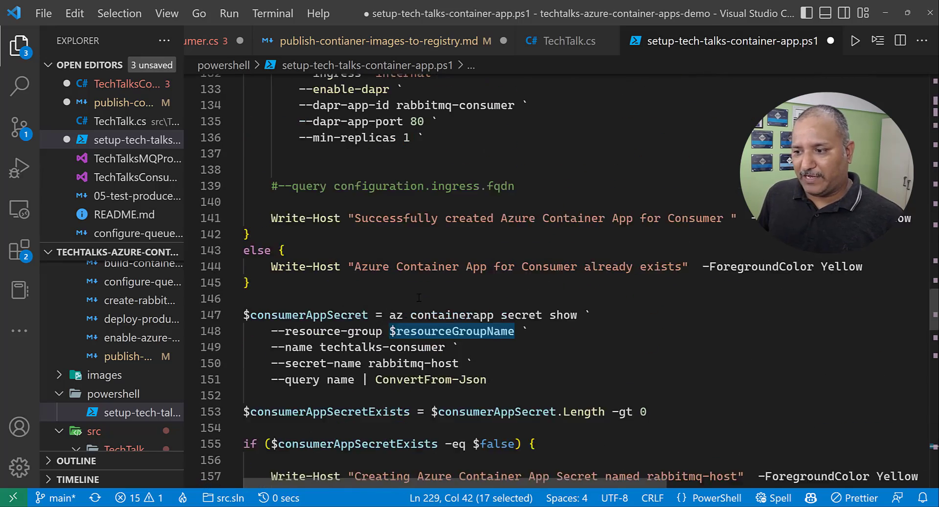
pyautogui.scroll(-3)
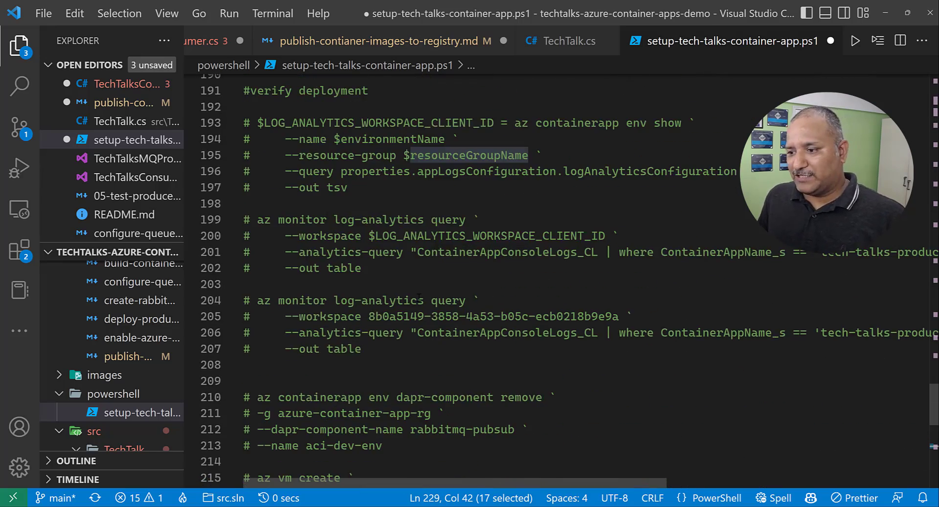
pyautogui.scroll(-3)
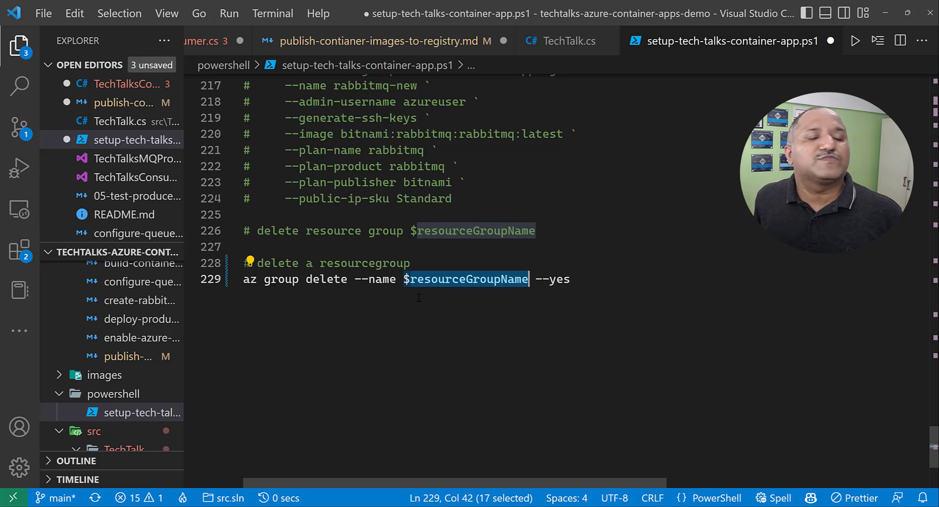
pyautogui.moveTo(601, 288)
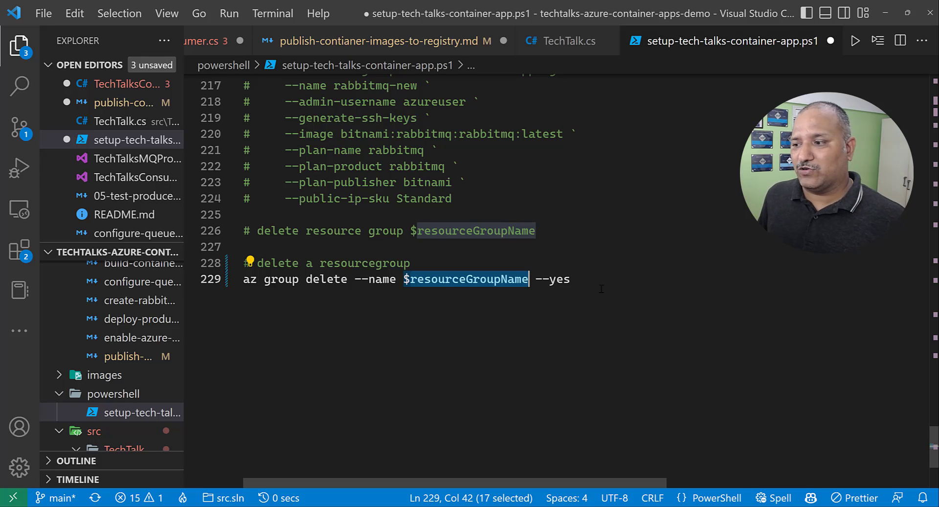
pyautogui.click(595, 333)
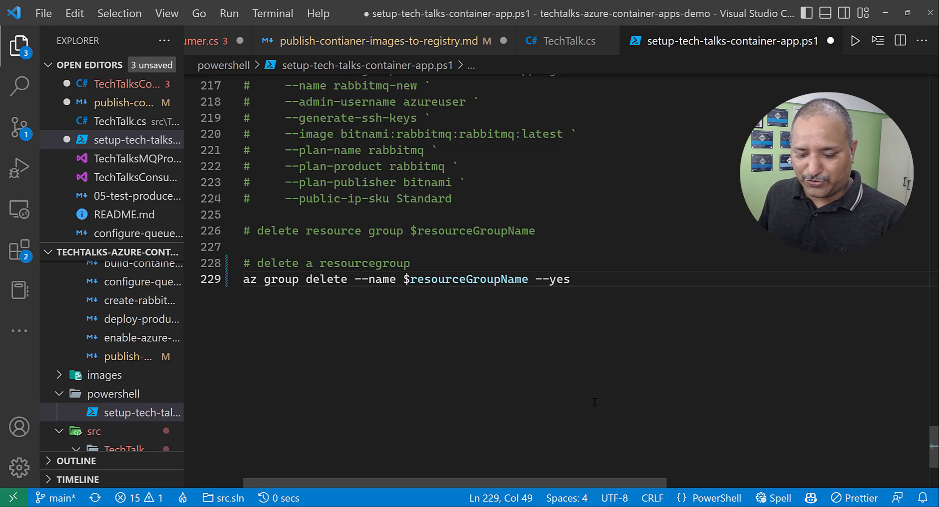
pyautogui.moveTo(589, 398)
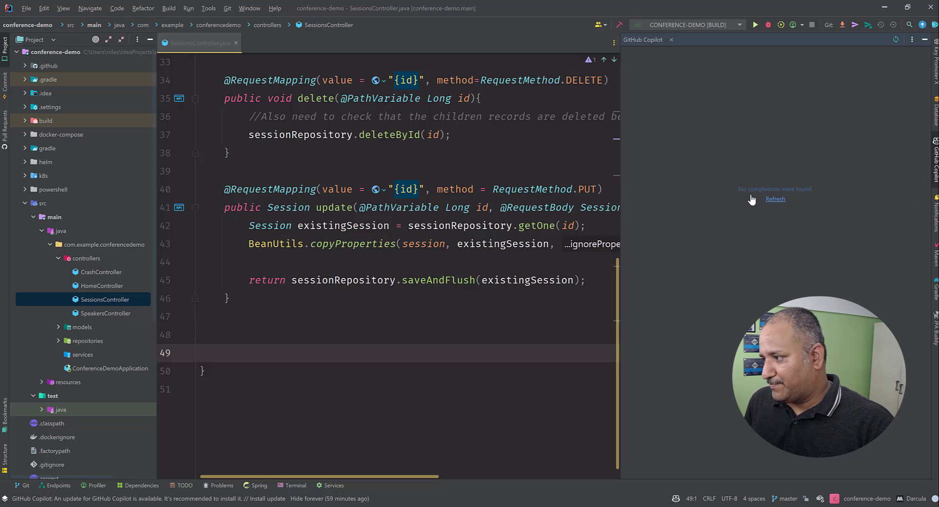
# Scroll to the top of SessionsController.java and place the caret in the line 13 class declaration
pyautogui.scroll(3)
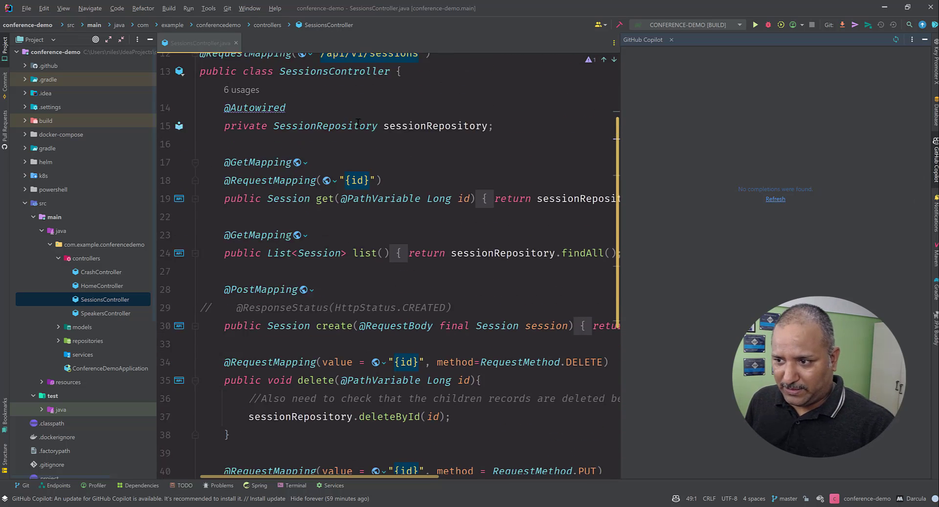
pyautogui.scroll(3)
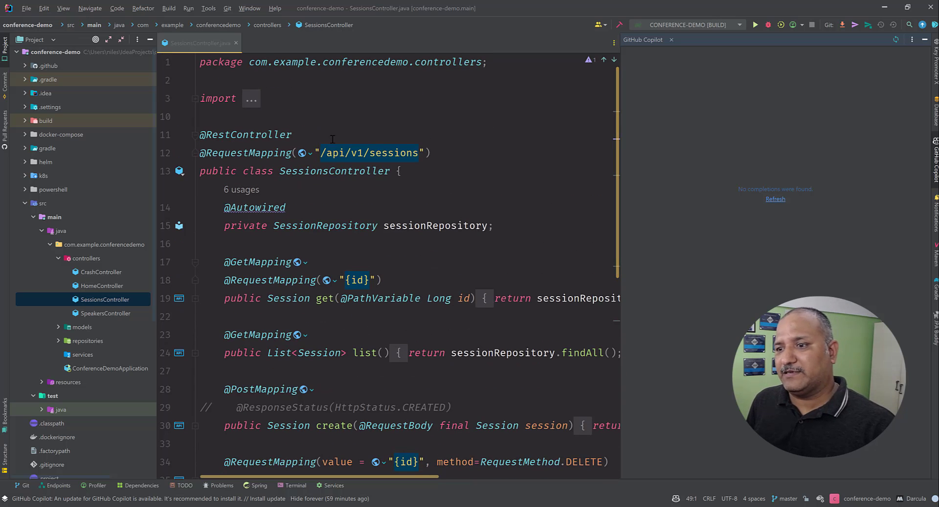
pyautogui.click(341, 171)
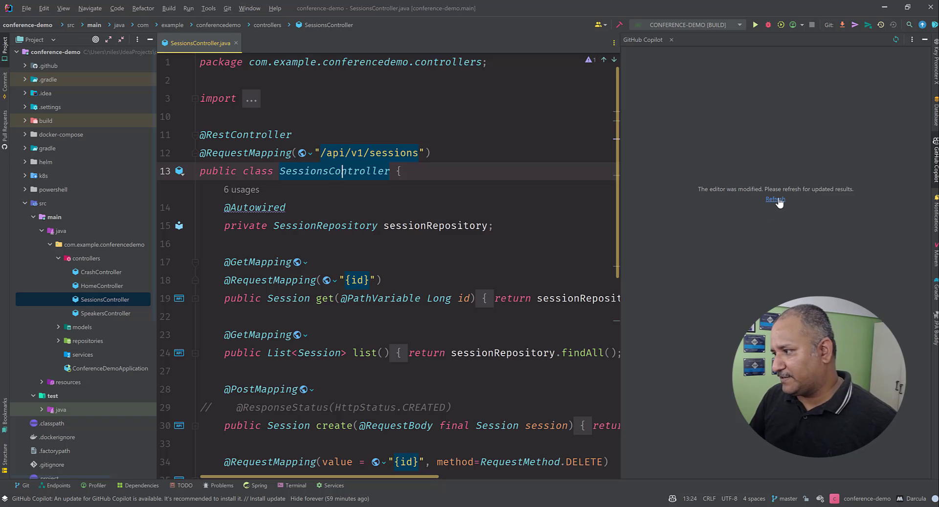
pyautogui.click(775, 199)
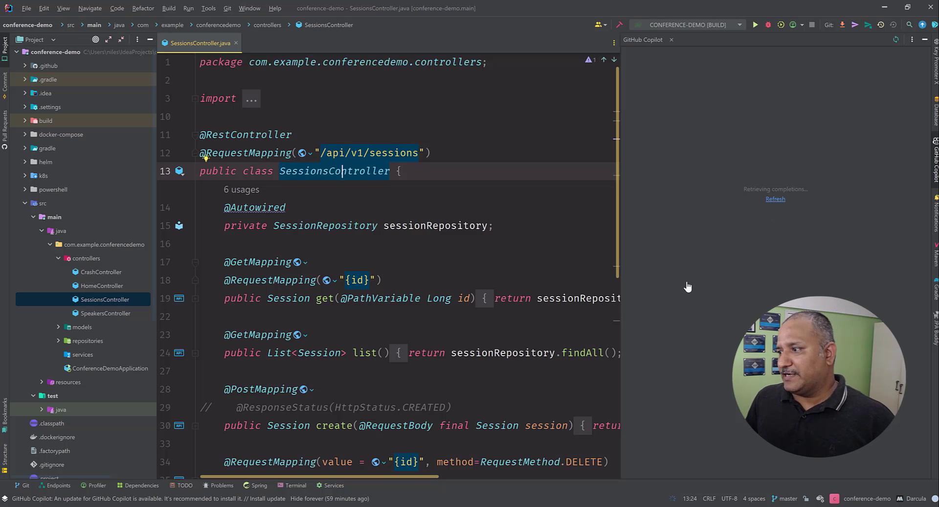
pyautogui.click(775, 198)
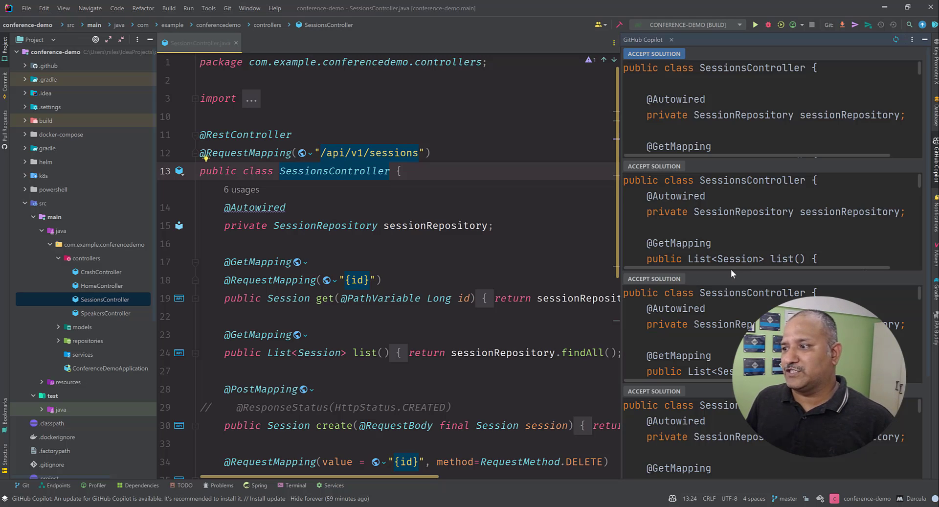
pyautogui.moveTo(728, 235)
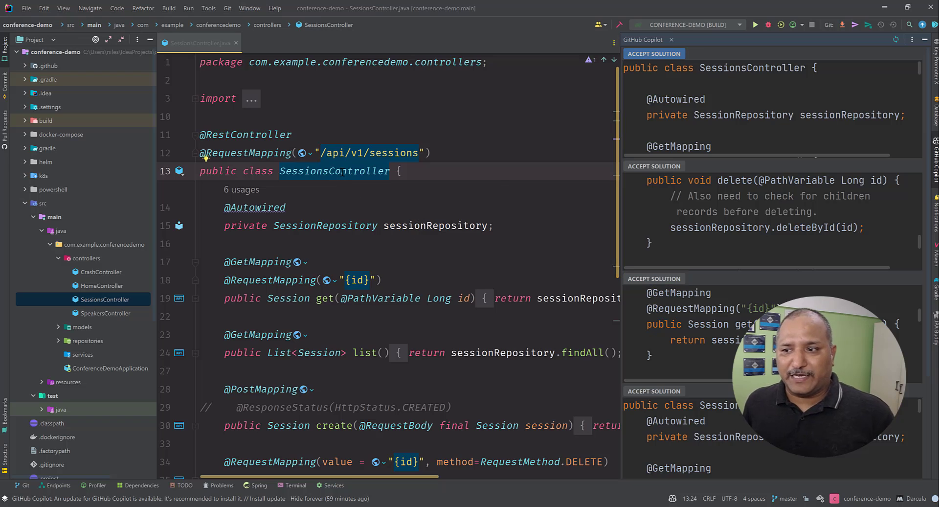
pyautogui.moveTo(334, 170)
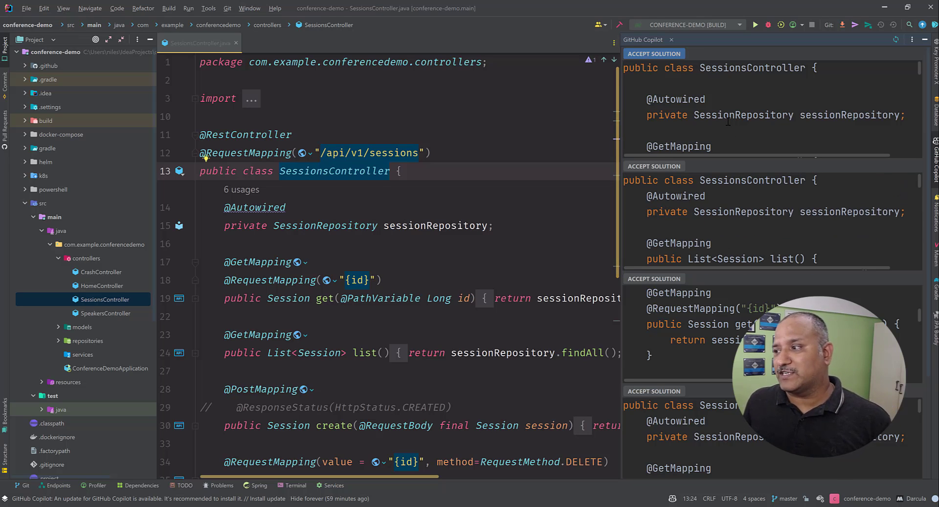
pyautogui.scroll(-3)
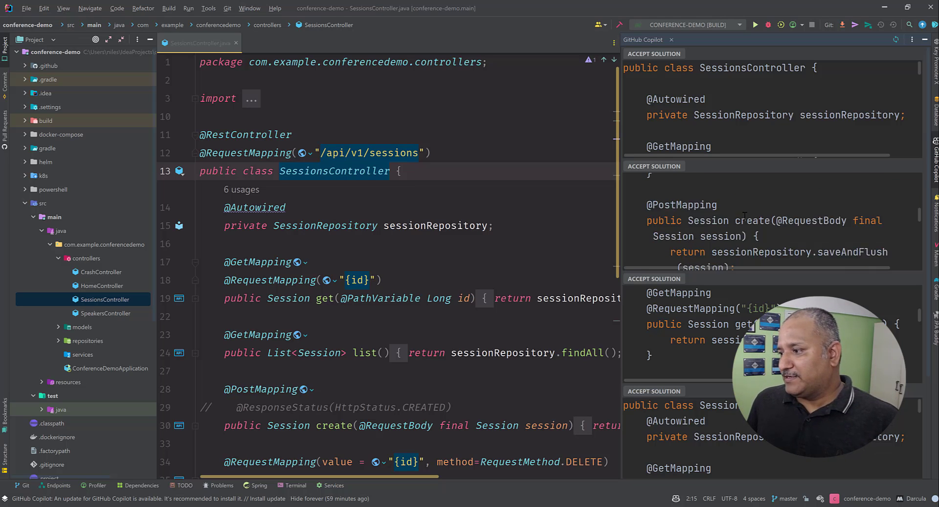
pyautogui.scroll(-3)
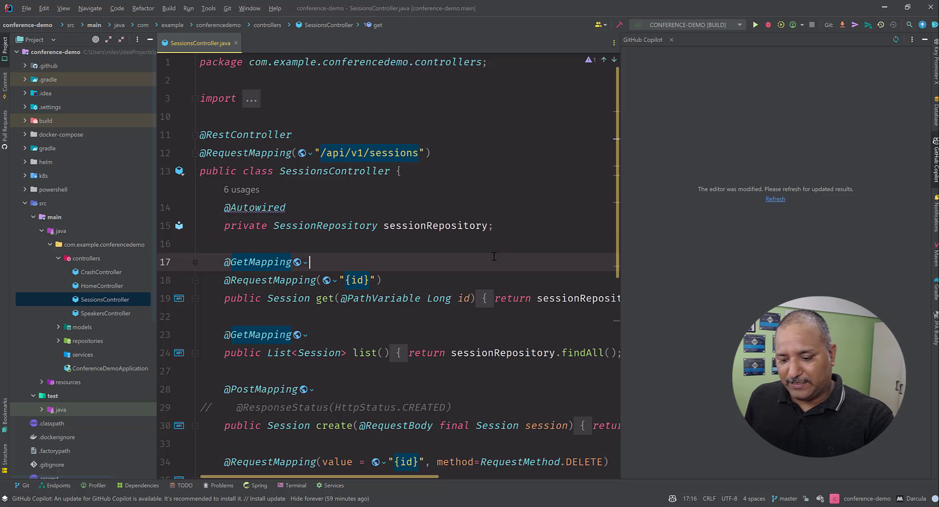
# Switch back to the Visual Studio Code window showing the PowerShell setup script
pyautogui.press('alt+tab')
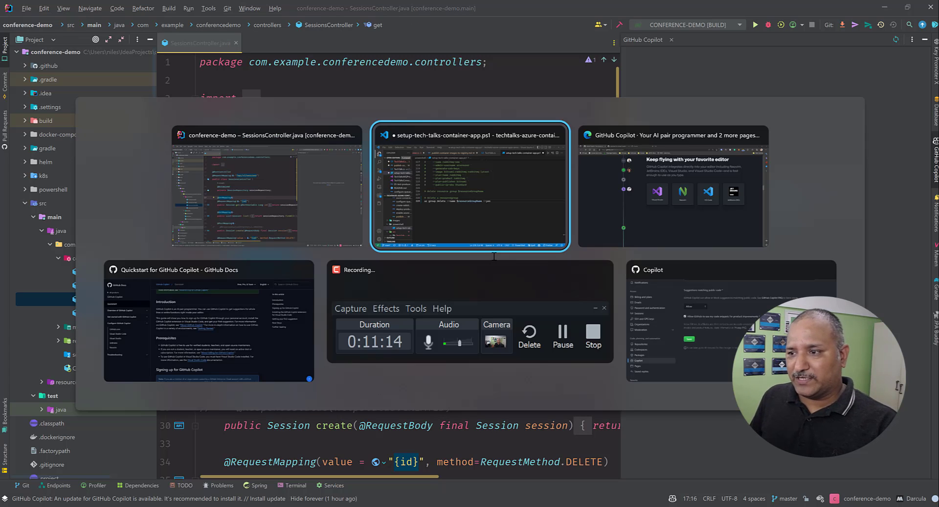
pyautogui.click(470, 186)
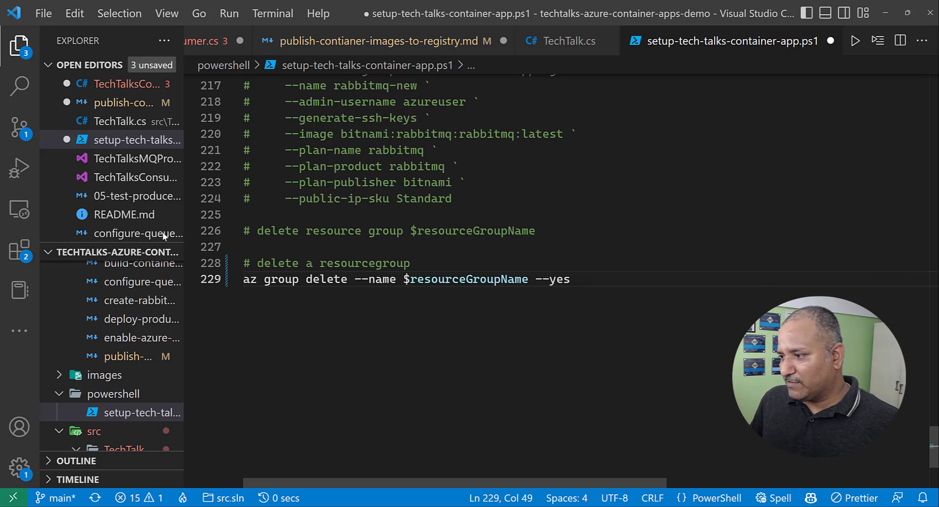
# Search the Extensions view for 'labs' and open the GitHub Copilot Labs details page
pyautogui.click(19, 249)
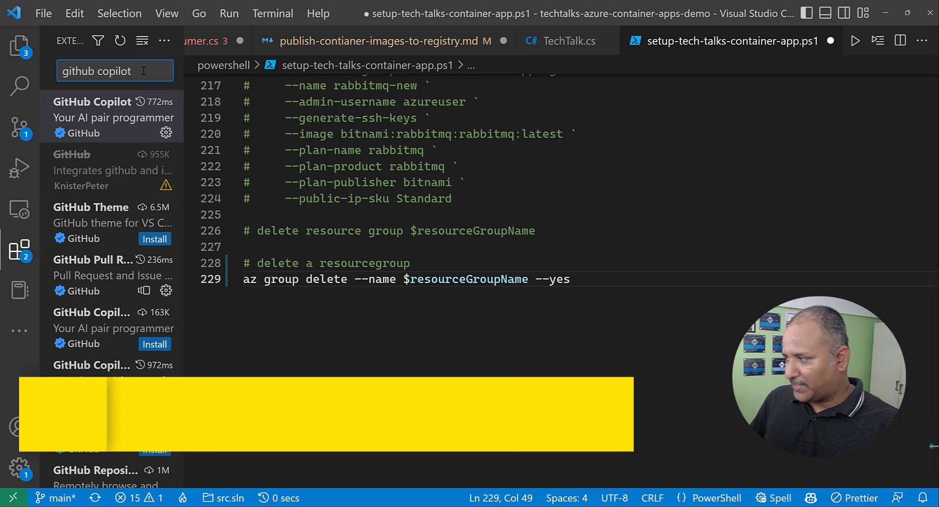
pyautogui.write('la')
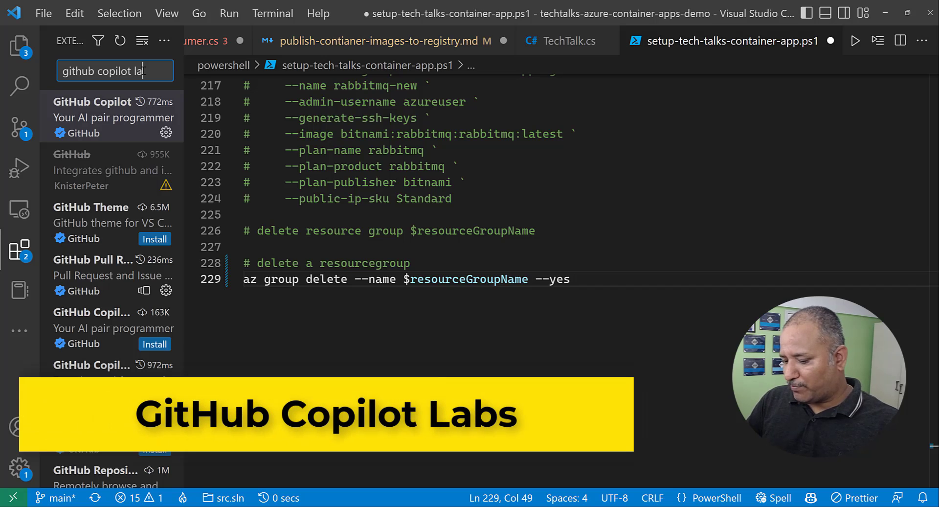
pyautogui.write('bs')
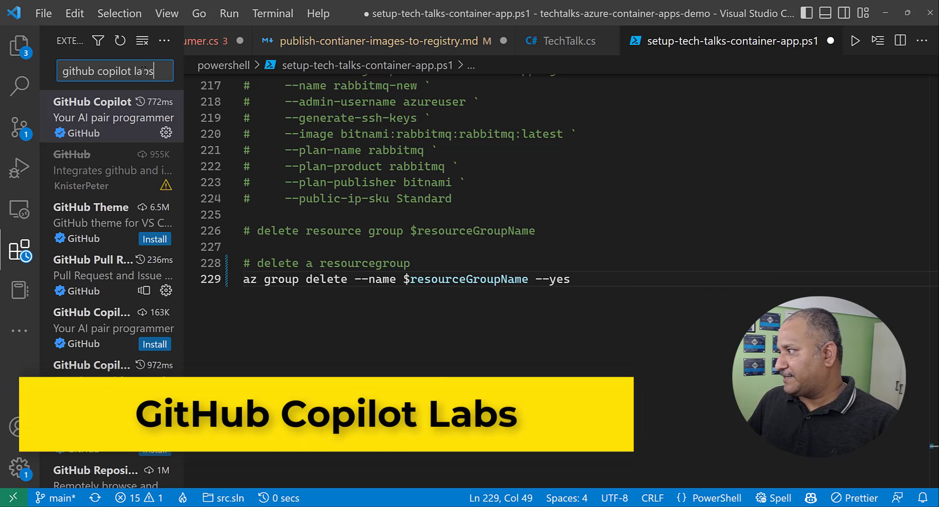
pyautogui.moveTo(120, 144)
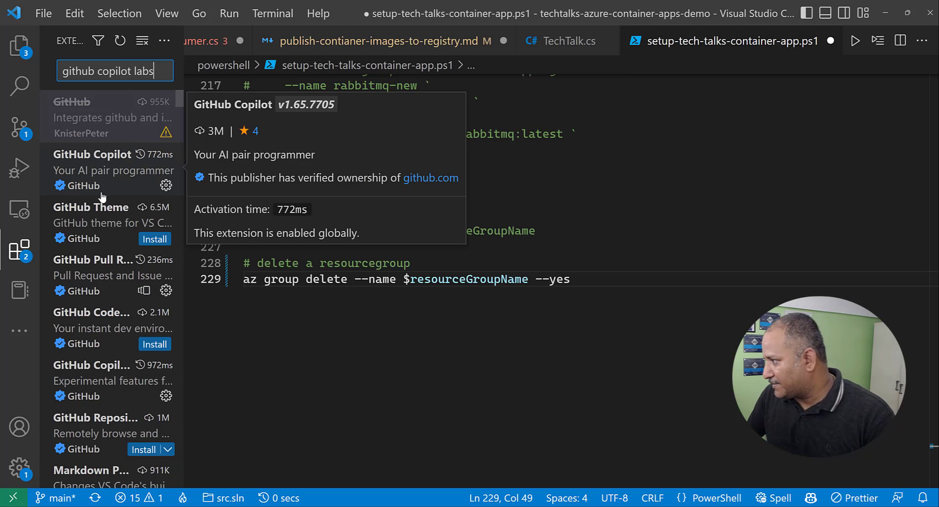
pyautogui.moveTo(101, 375)
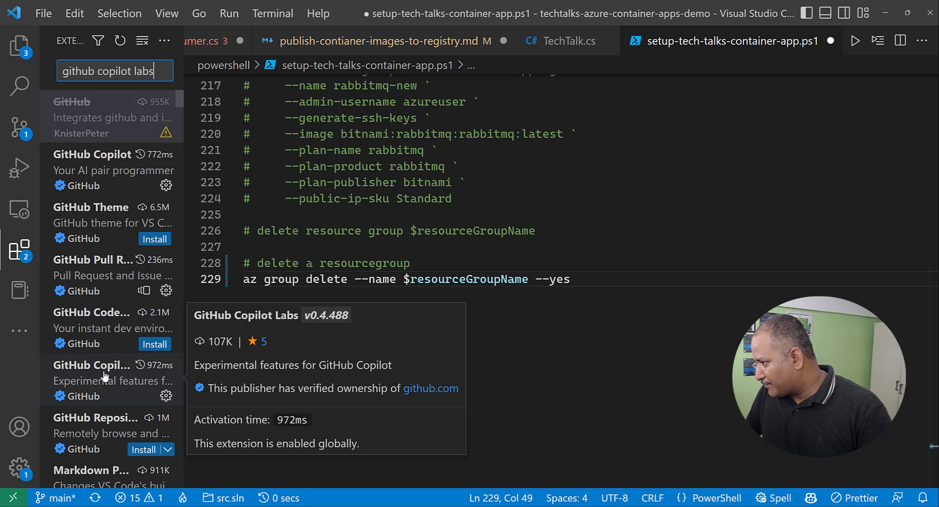
pyautogui.click(111, 379)
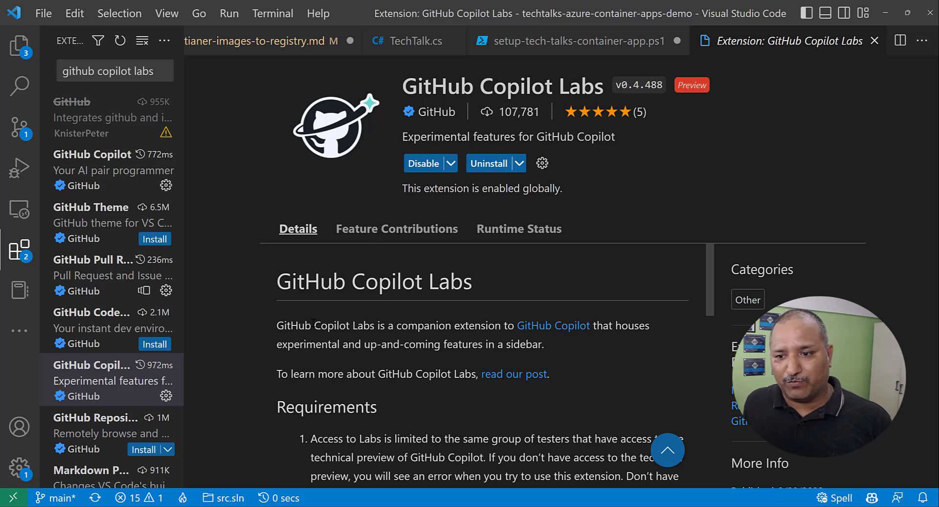
pyautogui.moveTo(862, 57)
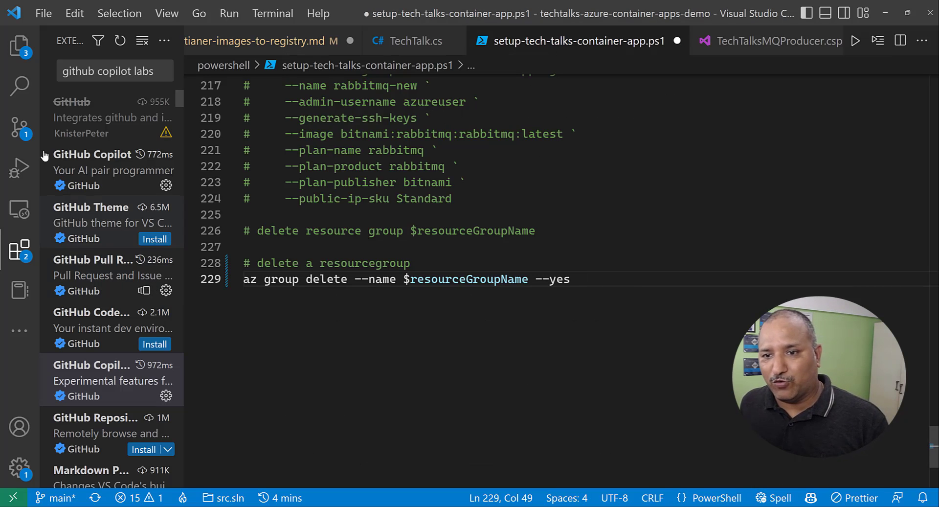
# Return to Explorer, open TechTalksConsumer.cs and scroll to the Process method
pyautogui.click(19, 46)
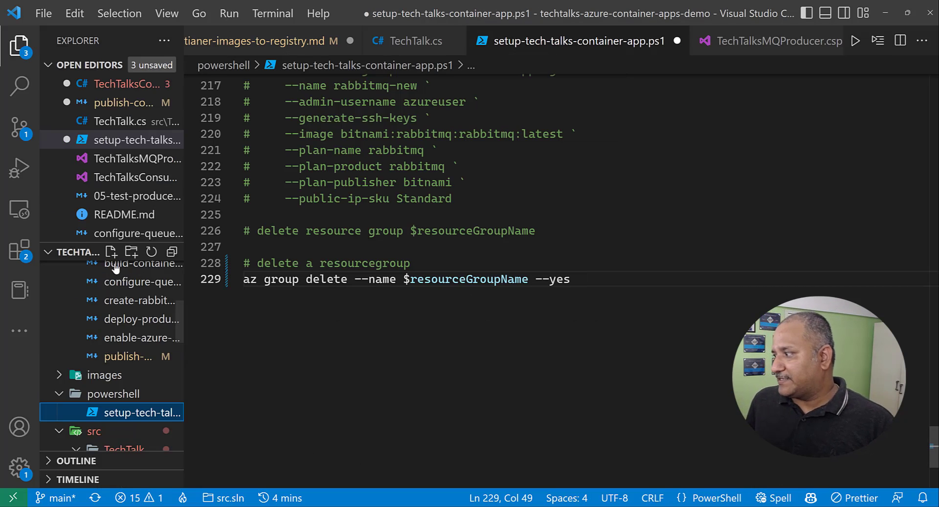
pyautogui.moveTo(53, 312)
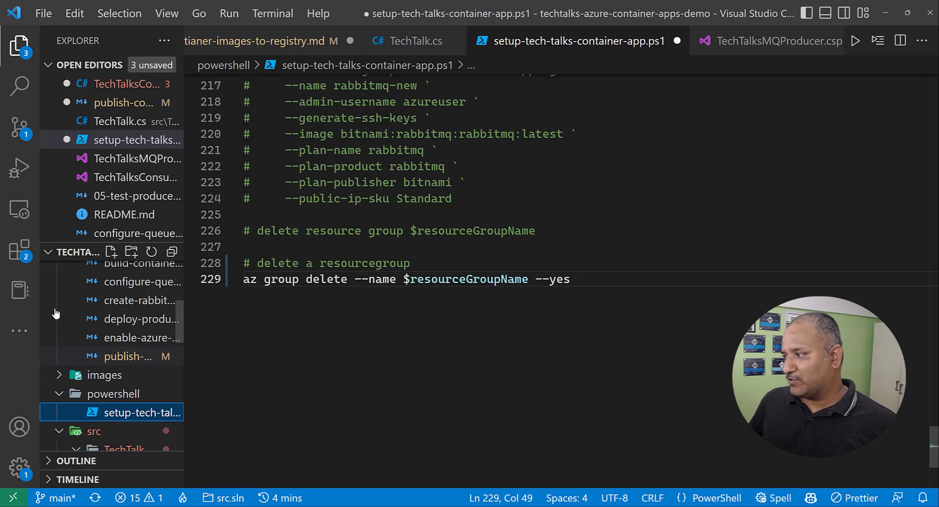
pyautogui.moveTo(228, 339)
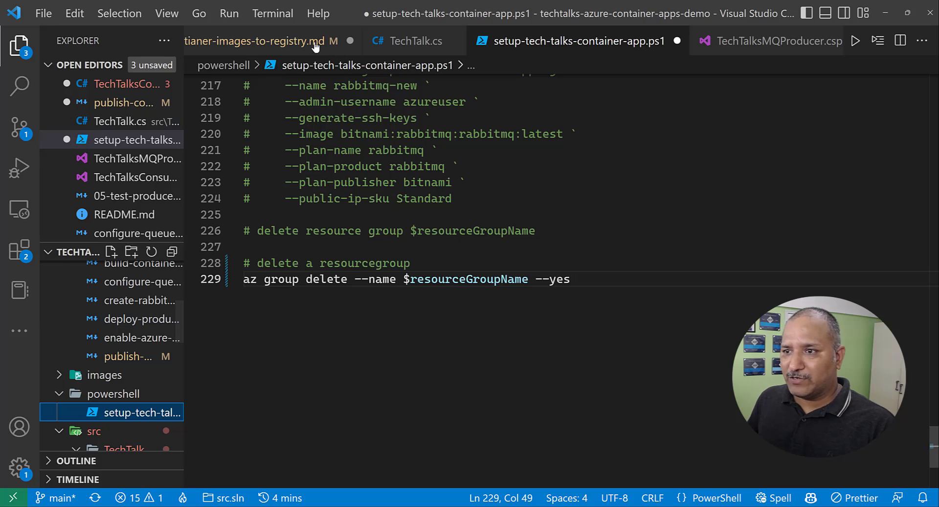
pyautogui.click(416, 41)
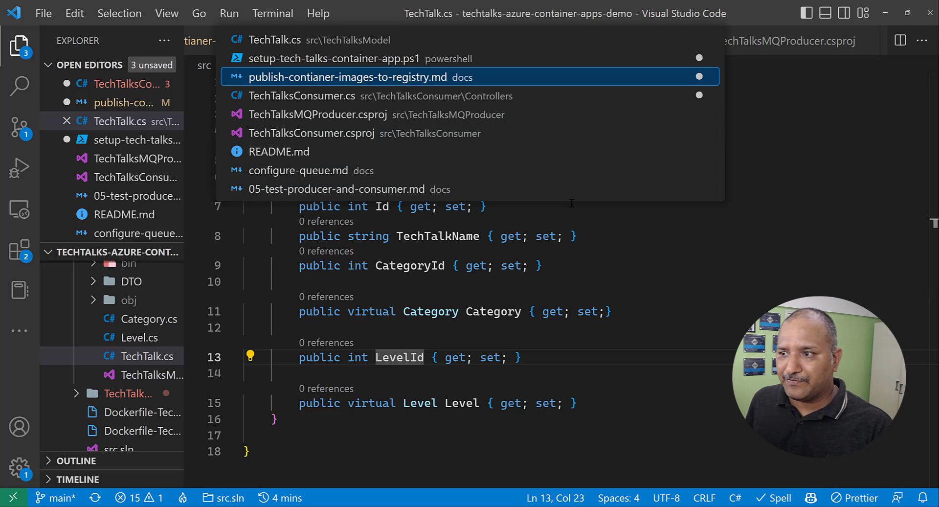
pyautogui.click(302, 96)
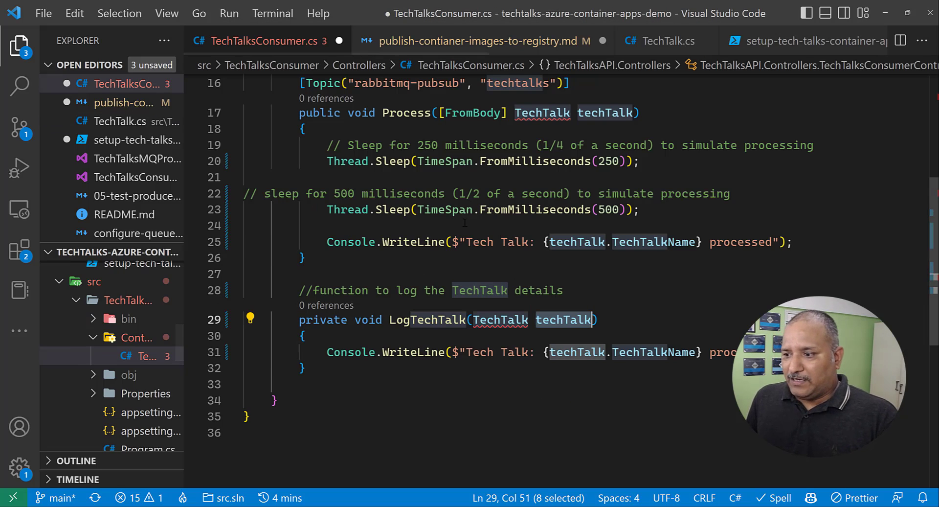
pyautogui.scroll(3)
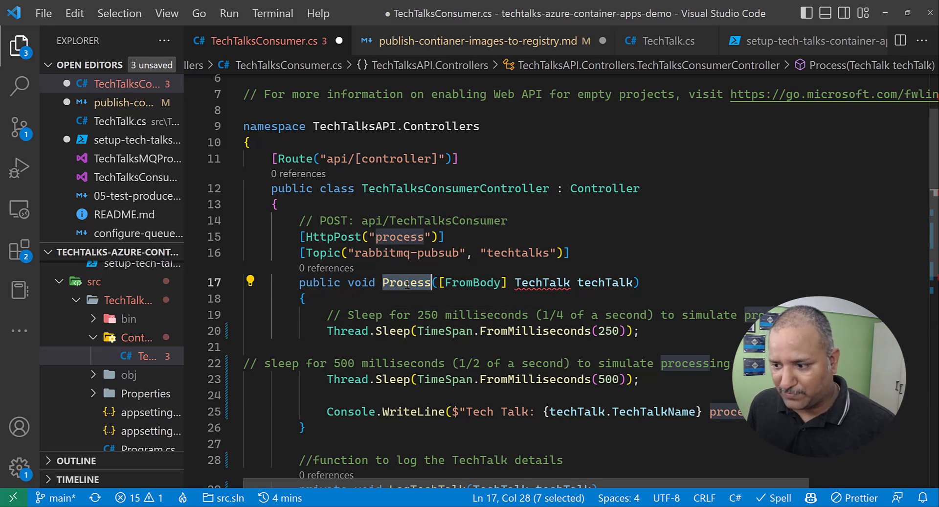
pyautogui.scroll(-3)
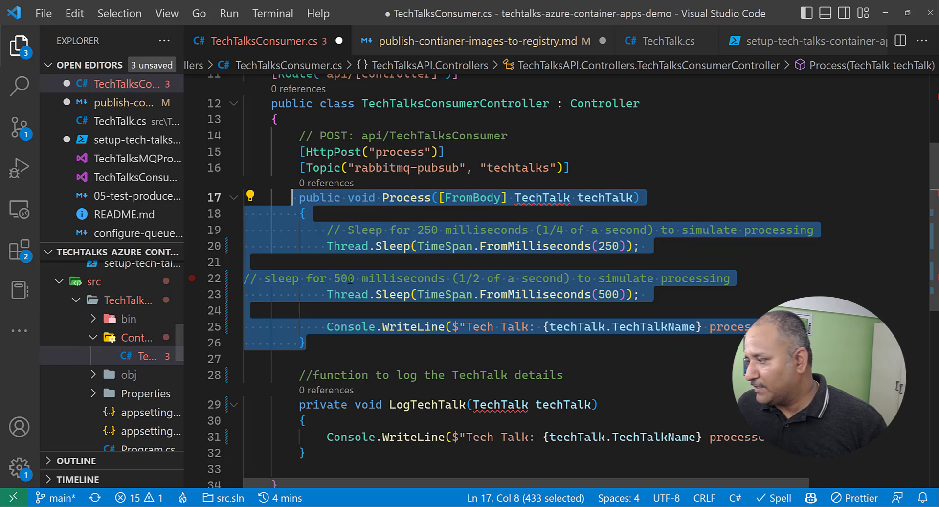
# Widen the Copilot Labs sidebar and expand the Explain section's Advanced prompt options
pyautogui.click(19, 250)
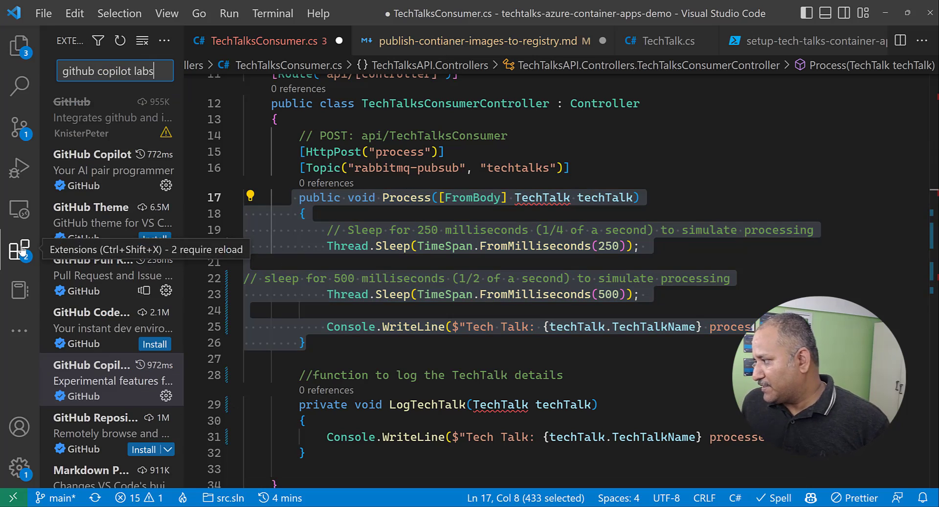
pyautogui.moveTo(18, 330)
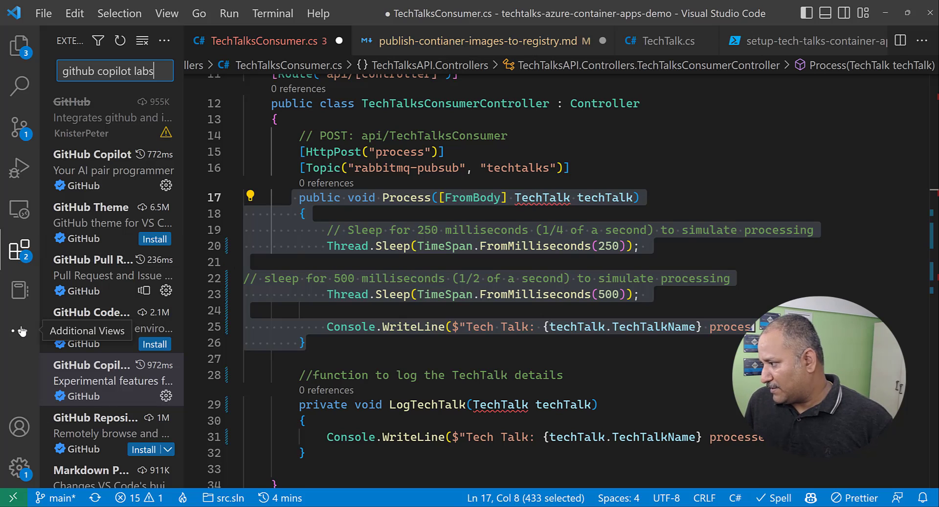
pyautogui.click(18, 330)
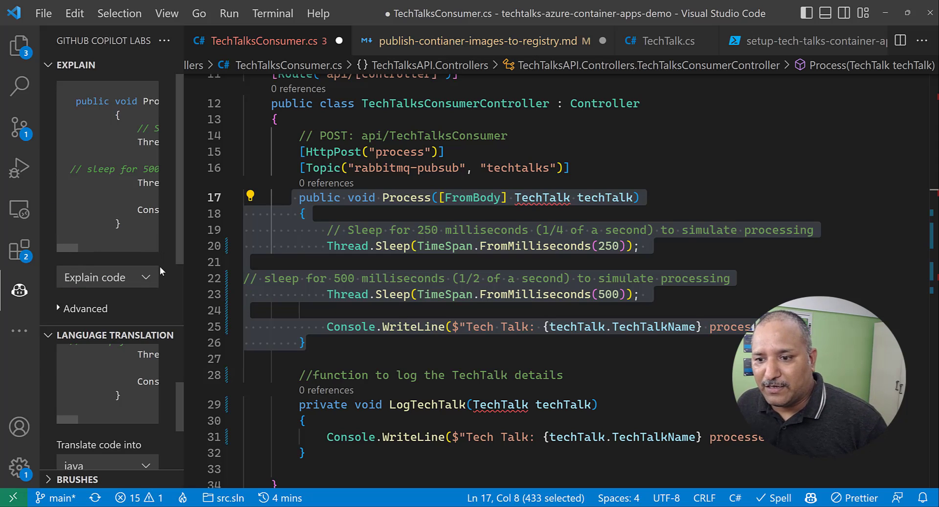
pyautogui.moveTo(185, 288)
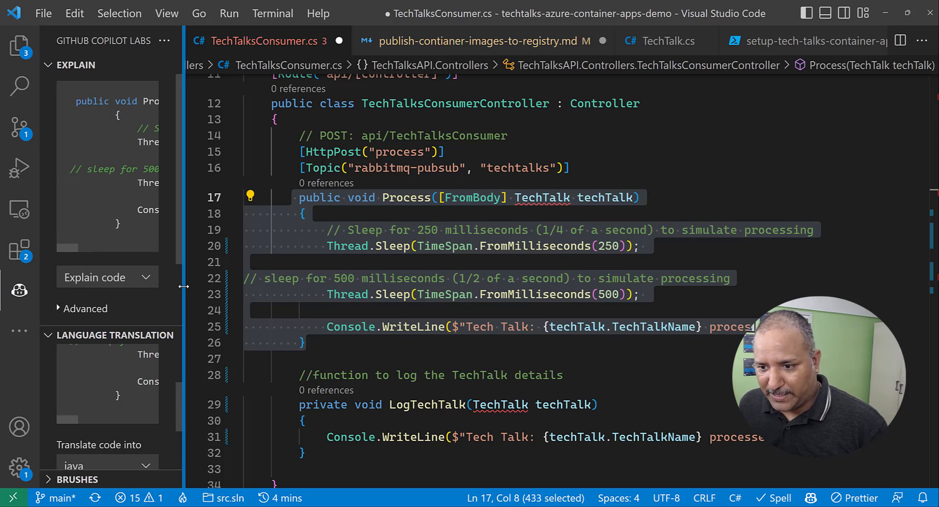
pyautogui.moveTo(185, 286); pyautogui.dragTo(451, 286)
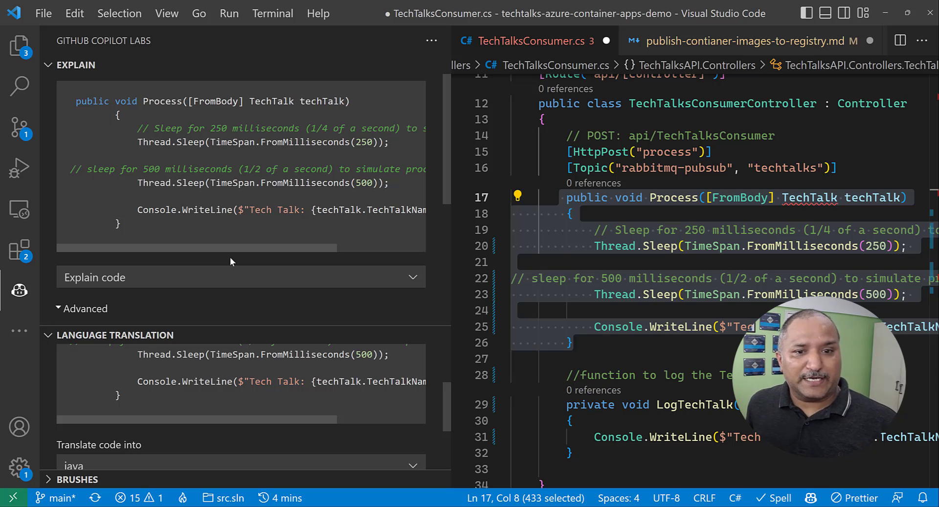
pyautogui.click(82, 308)
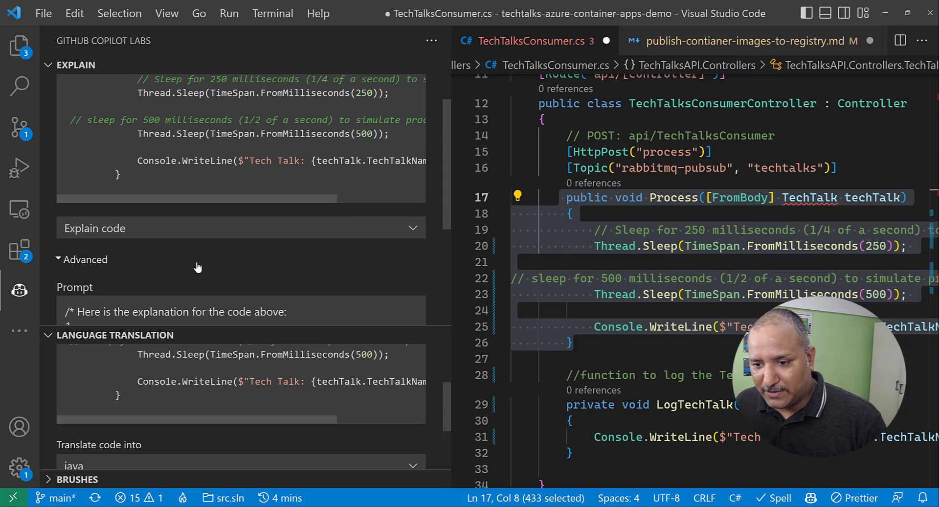
pyautogui.moveTo(637, 229)
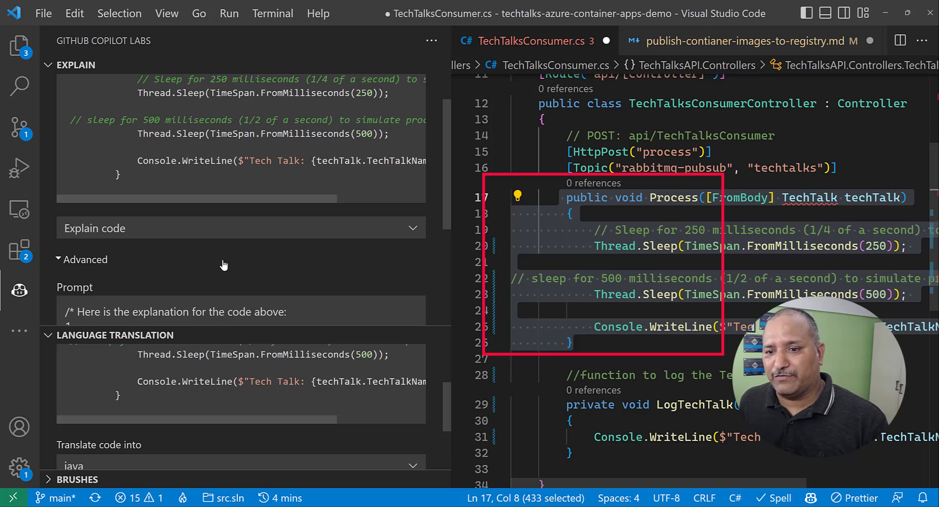
pyautogui.moveTo(72, 347)
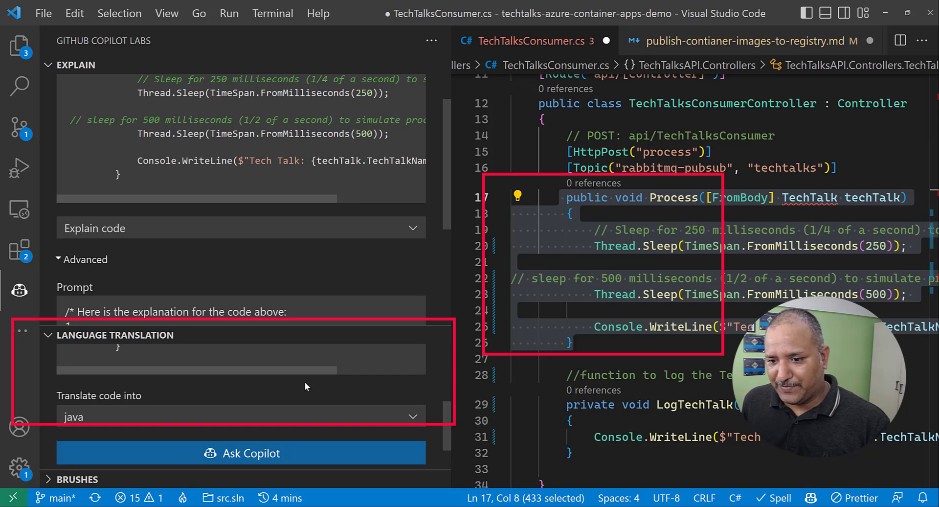
pyautogui.moveTo(274, 376)
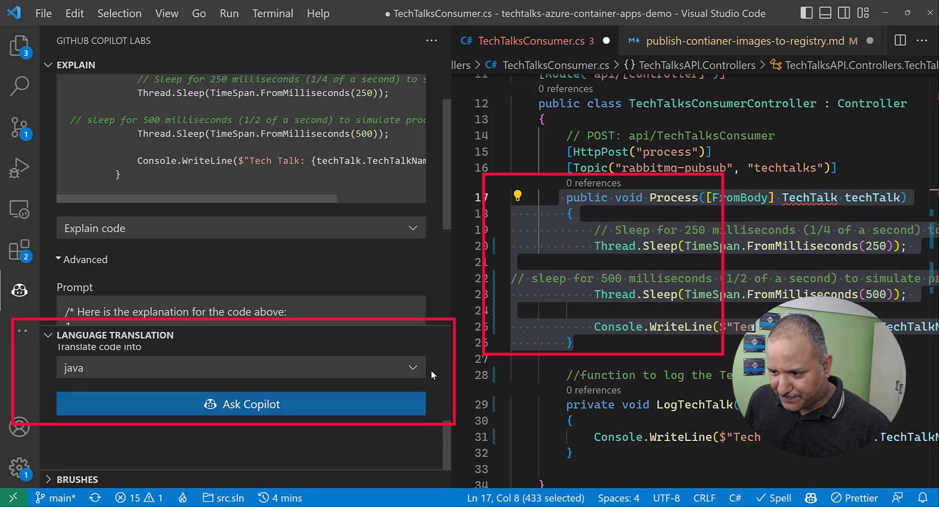
# Set go as the 'Translate code into' target and request the Process method's translation
pyautogui.click(239, 367)
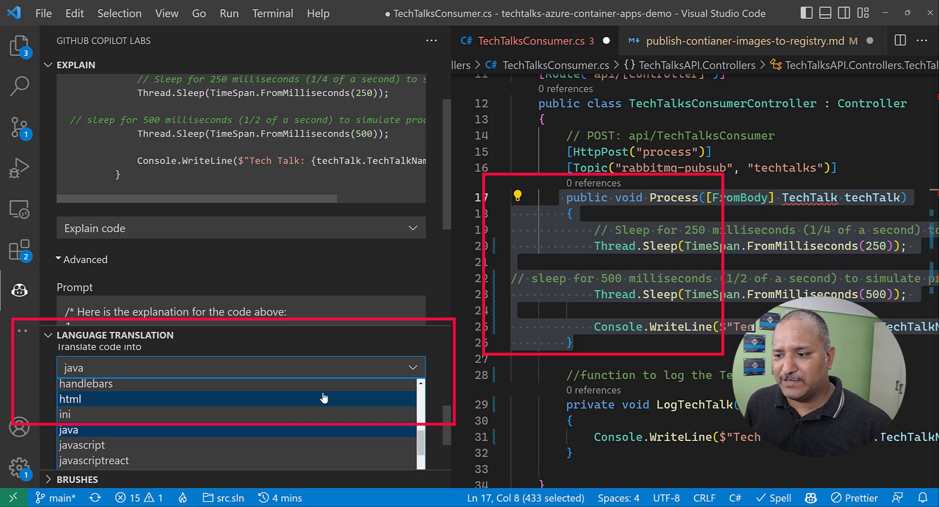
pyautogui.scroll(3)
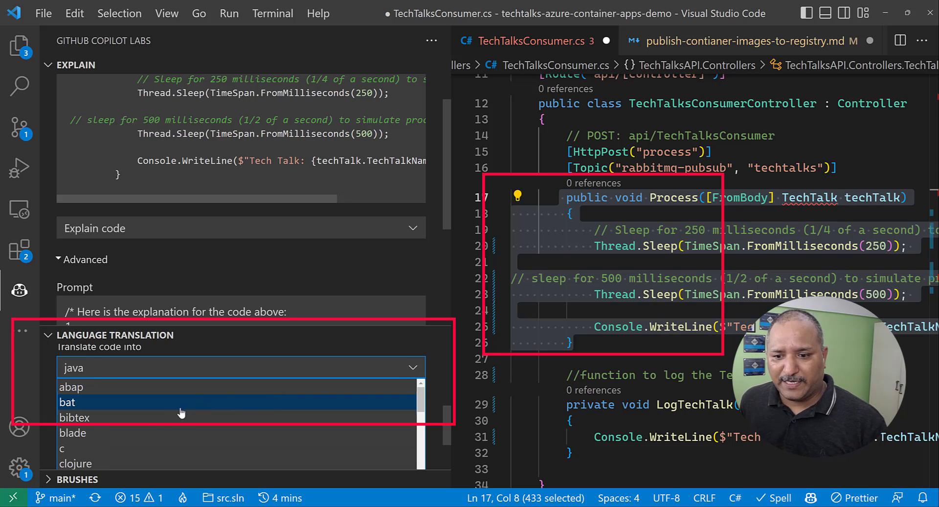
pyautogui.scroll(-3)
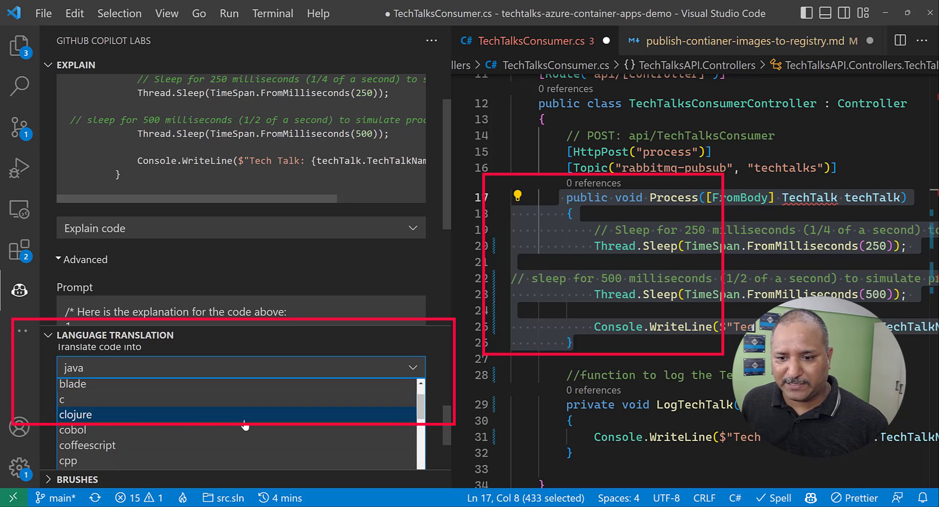
pyautogui.scroll(-3)
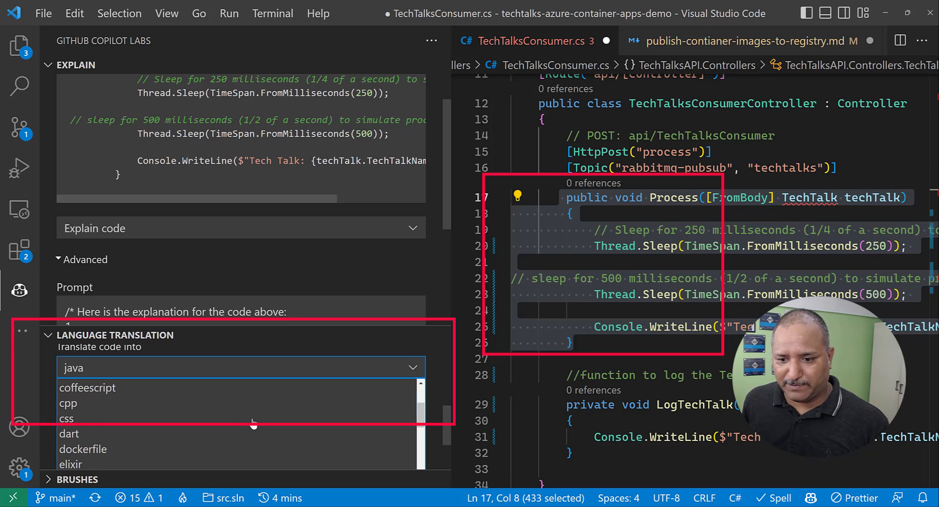
pyautogui.scroll(-3)
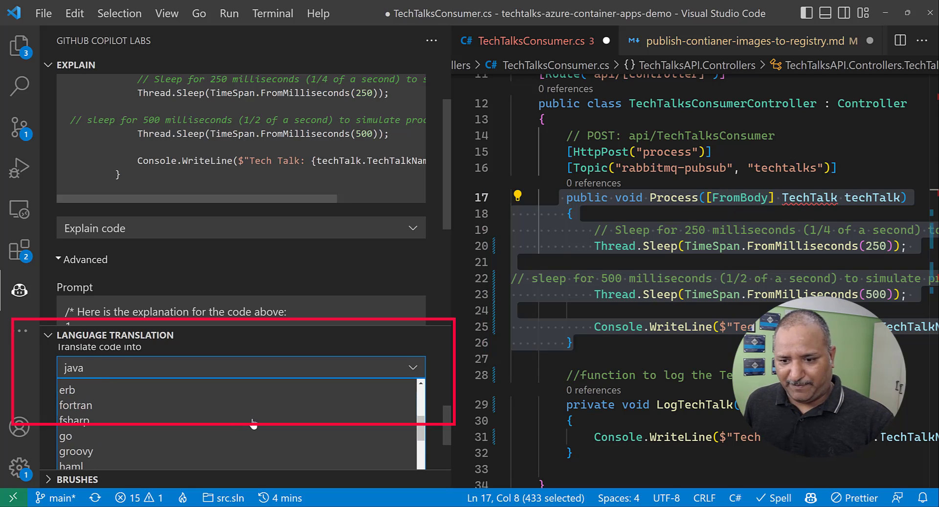
pyautogui.click(65, 435)
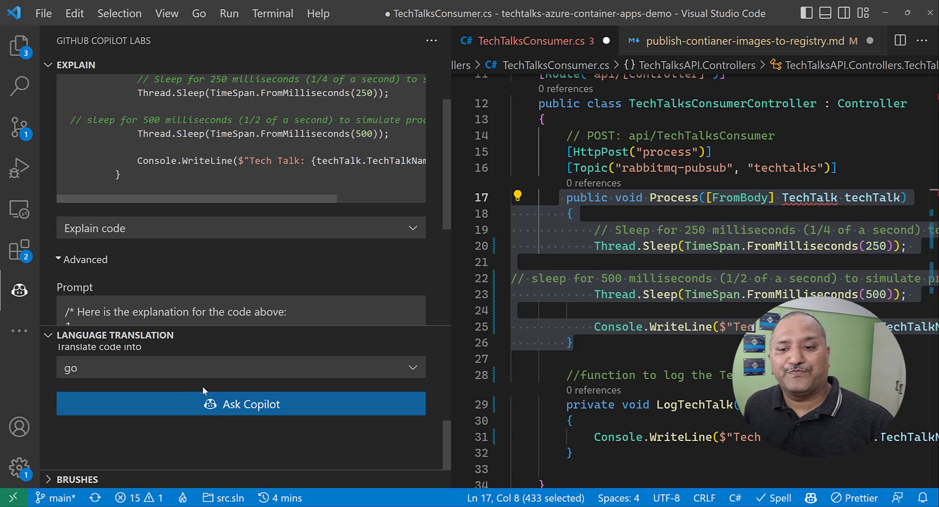
pyautogui.click(241, 404)
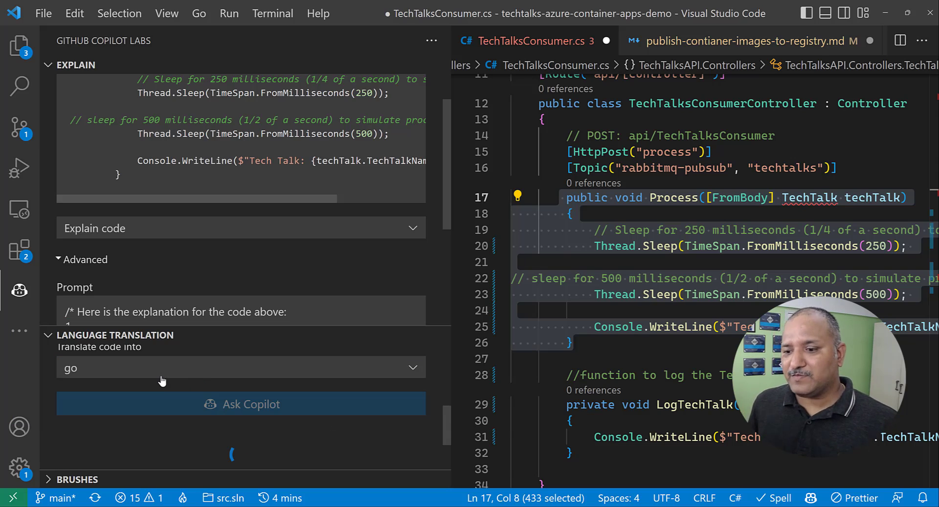
# Review the Go output, selecting Process and scrolling past the feedback buttons
pyautogui.click(241, 403)
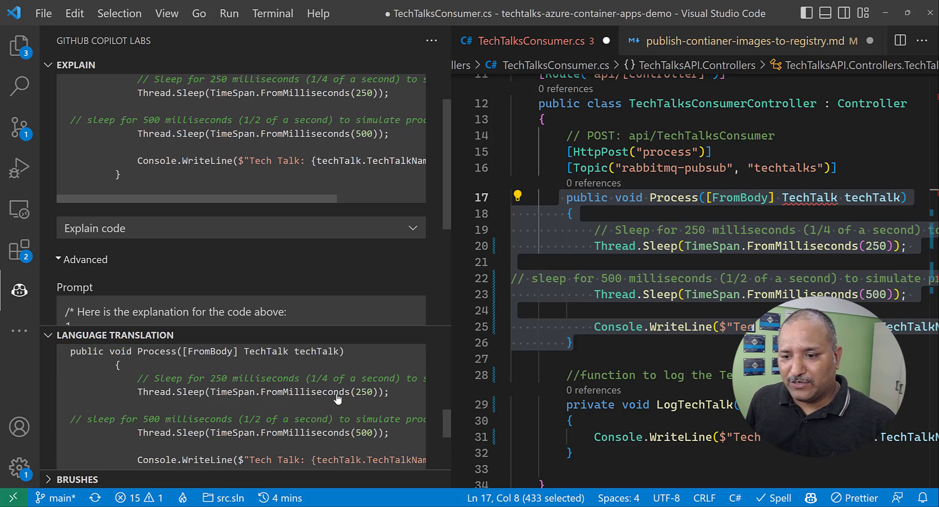
pyautogui.moveTo(243, 401)
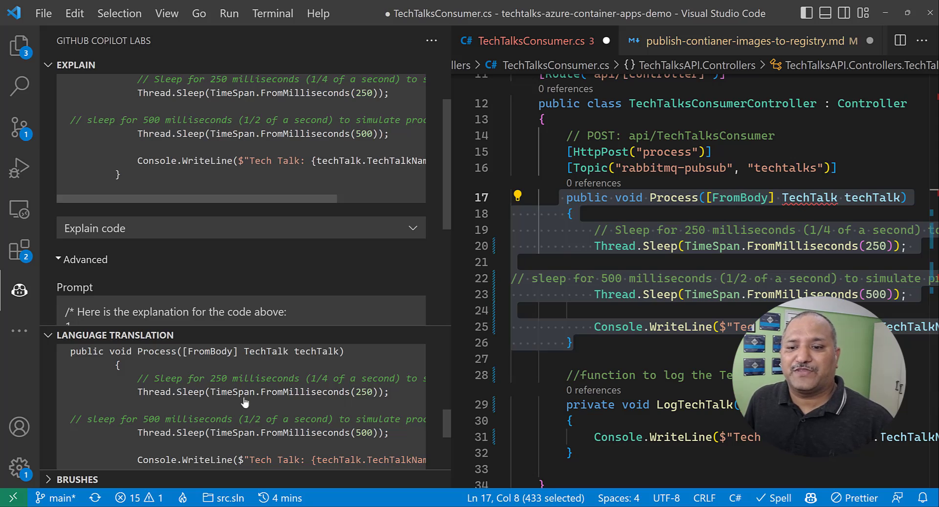
pyautogui.doubleClick(157, 351)
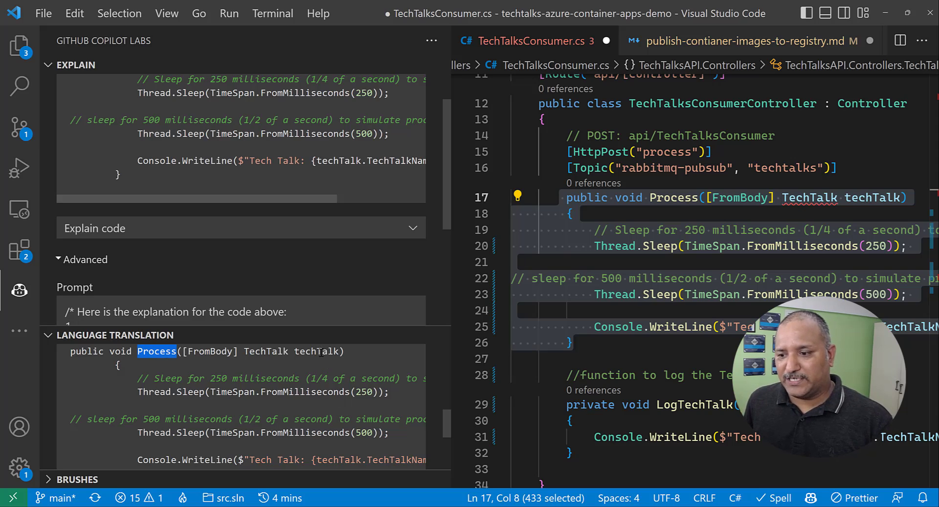
pyautogui.scroll(-3)
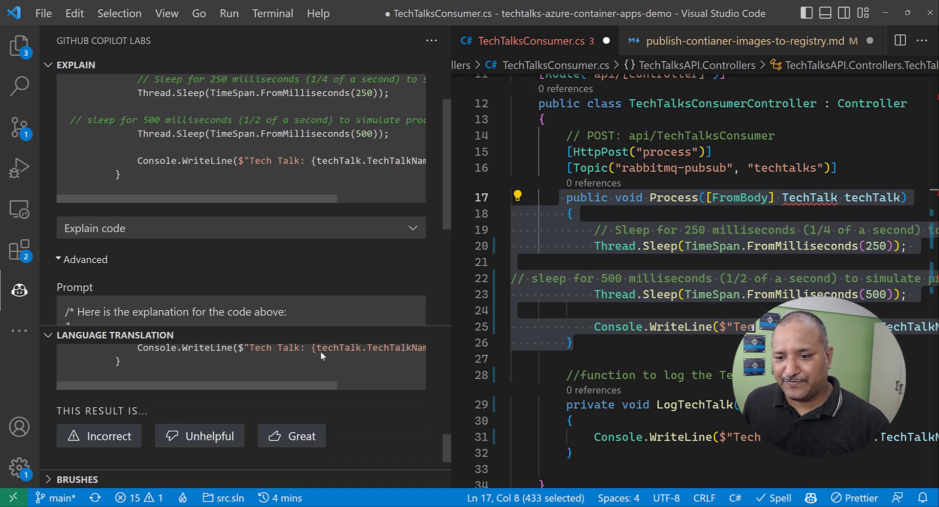
pyautogui.scroll(-3)
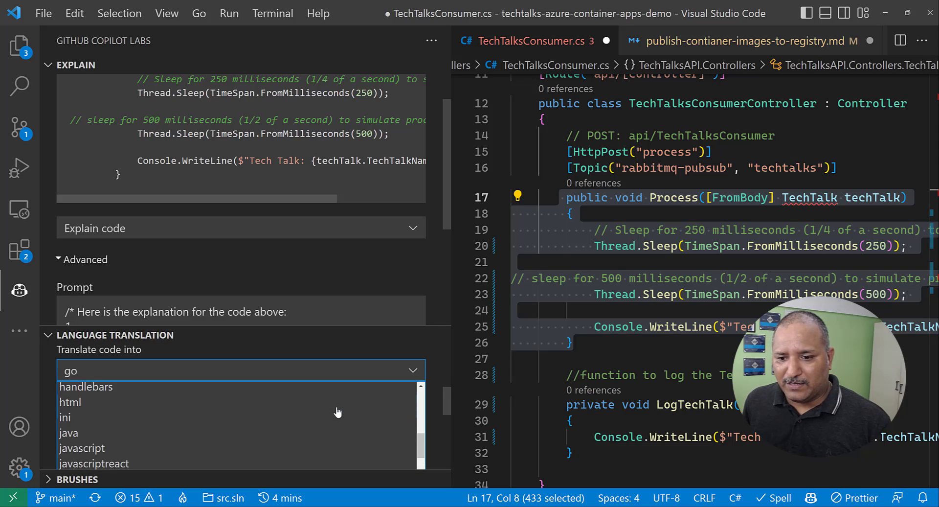
pyautogui.moveTo(82, 448)
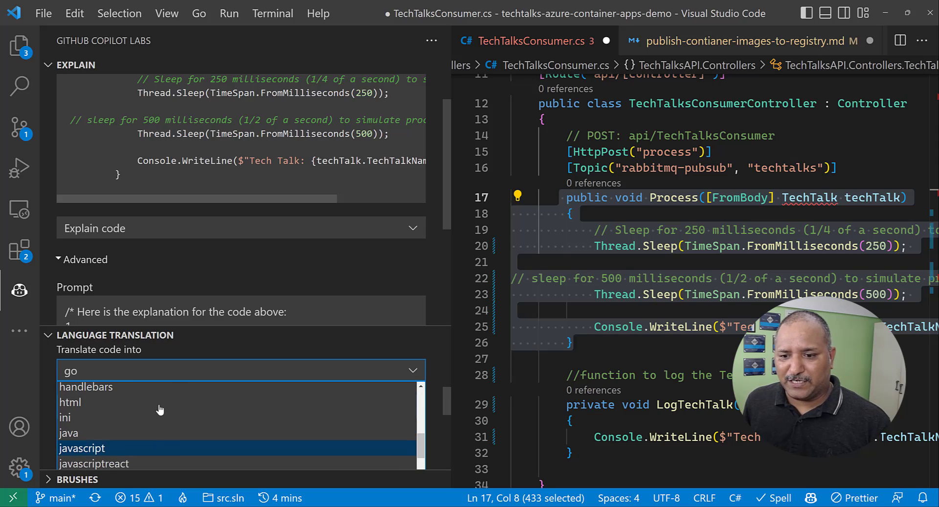
# Translate Process into java and scroll through the System.out.println output
pyautogui.click(68, 432)
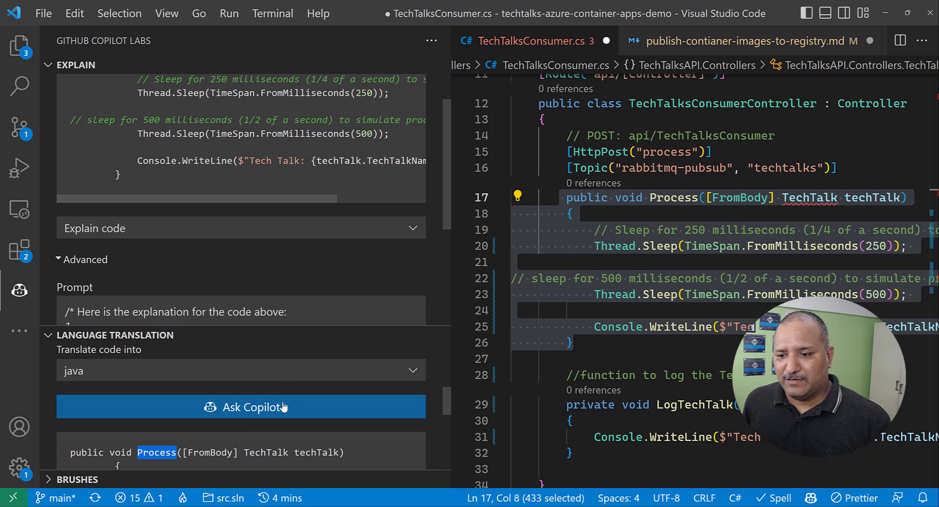
pyautogui.click(241, 407)
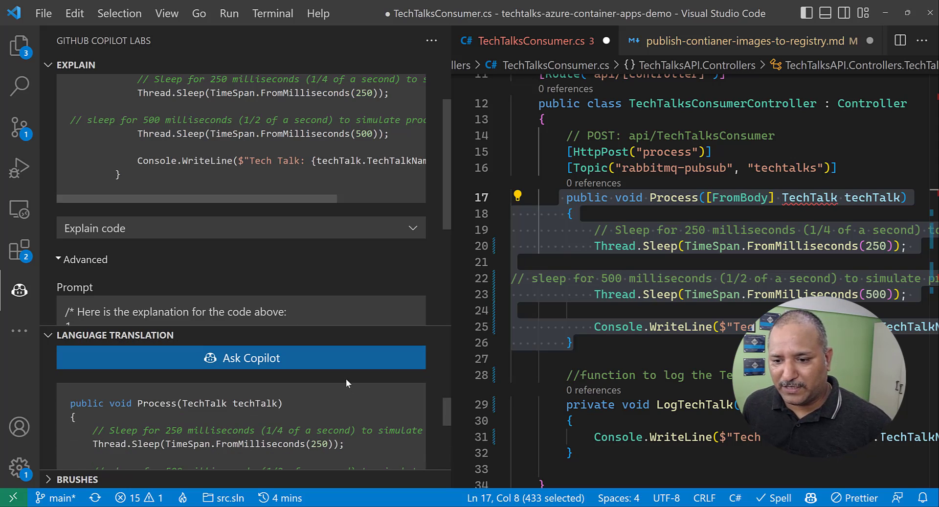
pyautogui.click(241, 357)
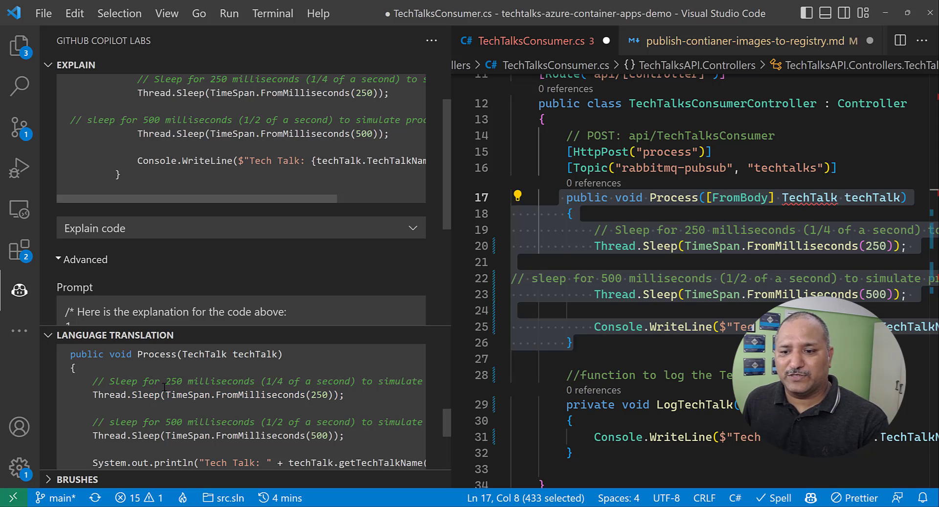
pyautogui.scroll(-3)
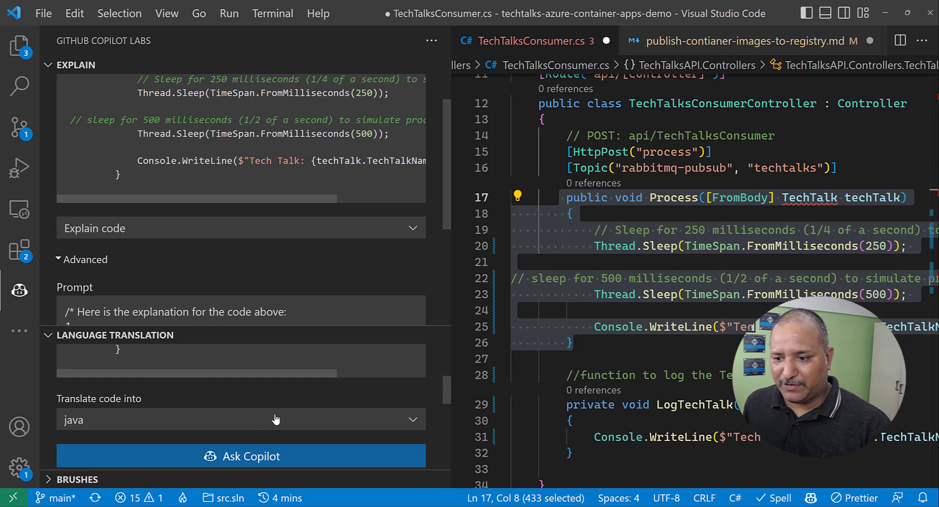
# Translate Process into javascript, producing function process(techTalk)
pyautogui.click(239, 419)
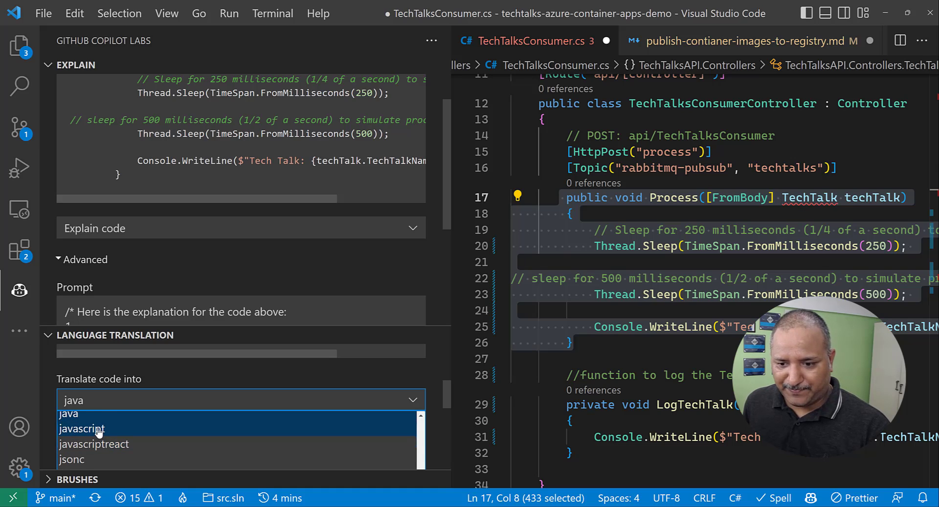
pyautogui.click(82, 429)
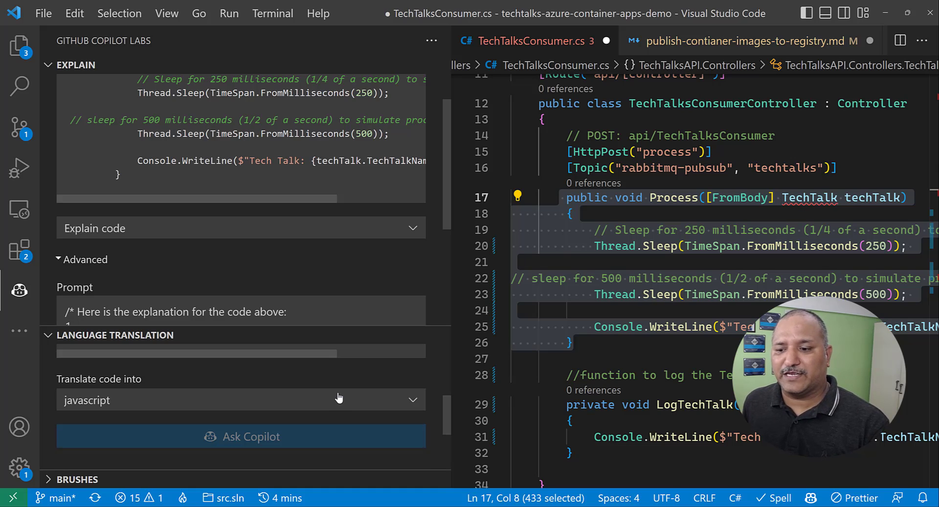
pyautogui.click(241, 436)
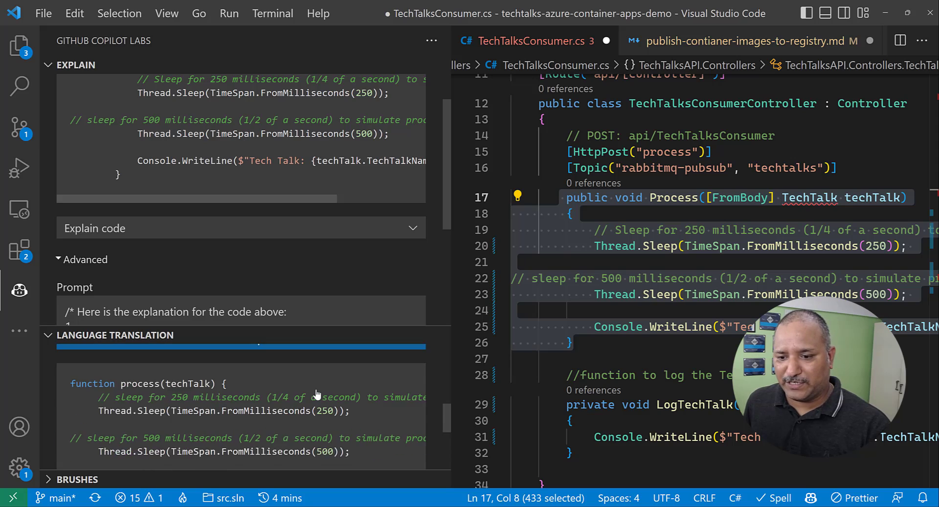